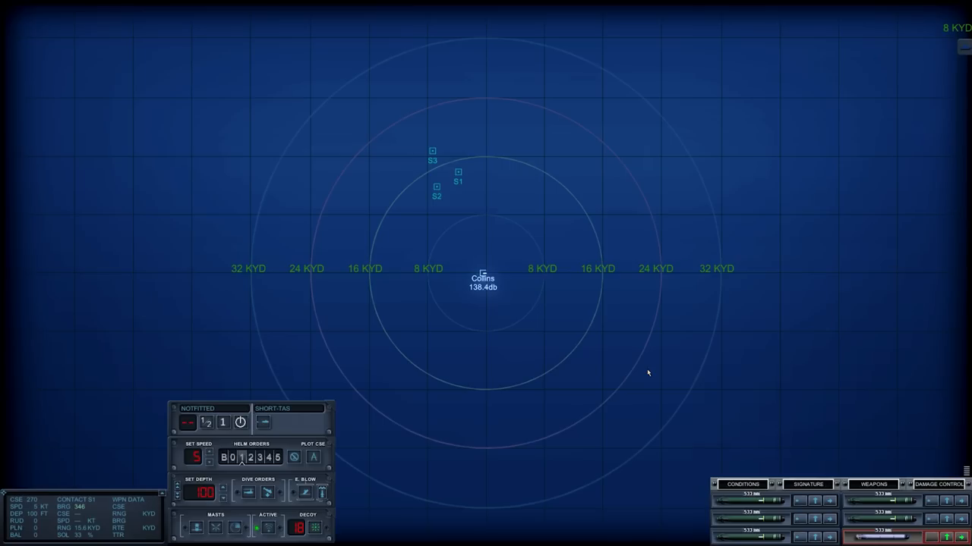
pyautogui.moveTo(765, 348)
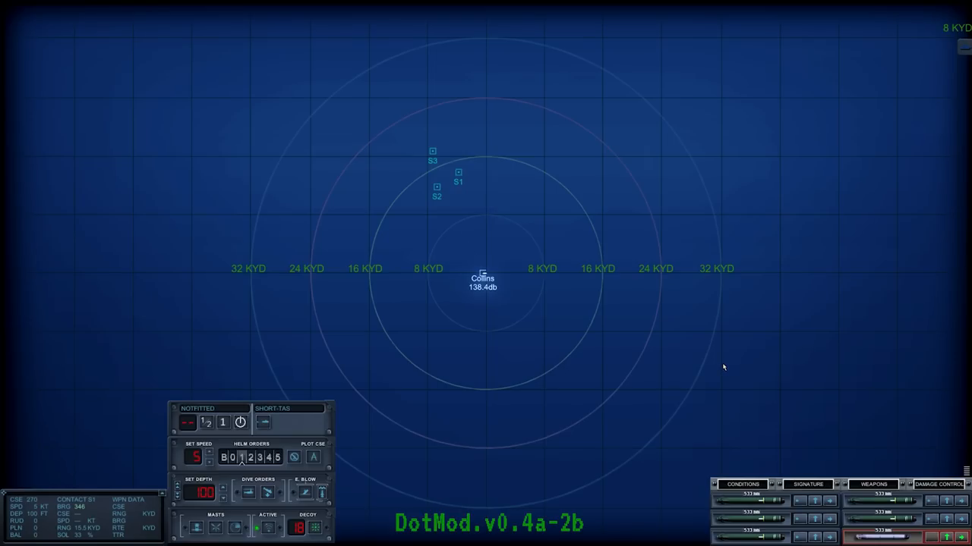
pyautogui.moveTo(711, 359)
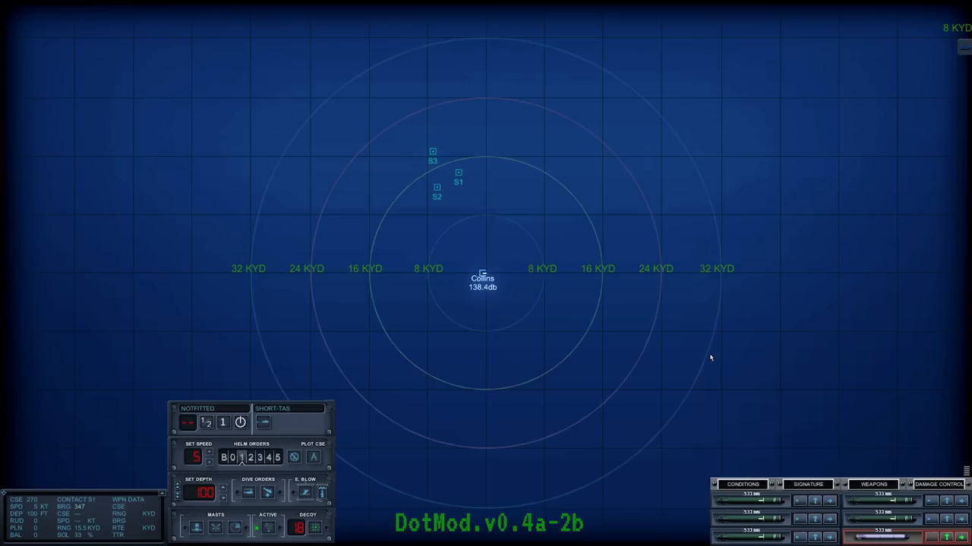
pyautogui.moveTo(533, 236)
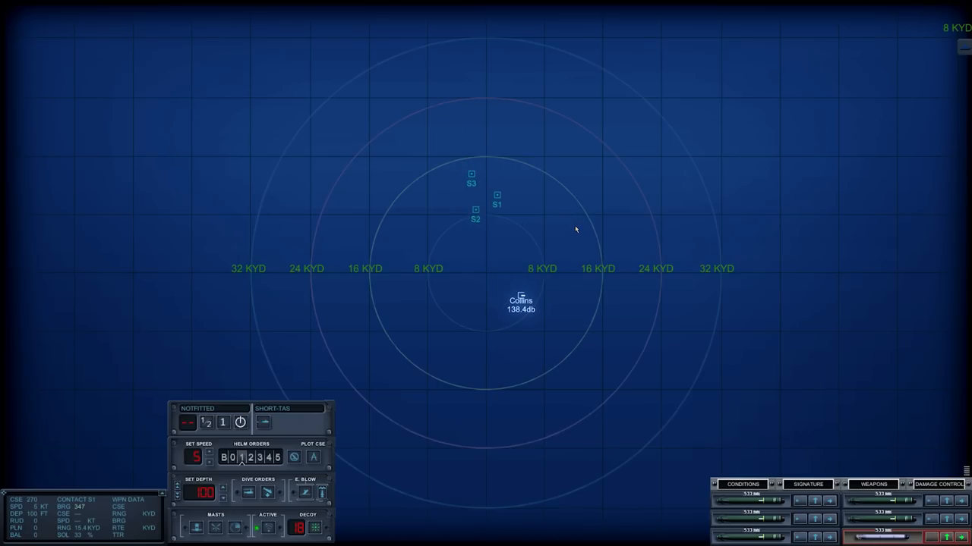
pyautogui.moveTo(574, 234)
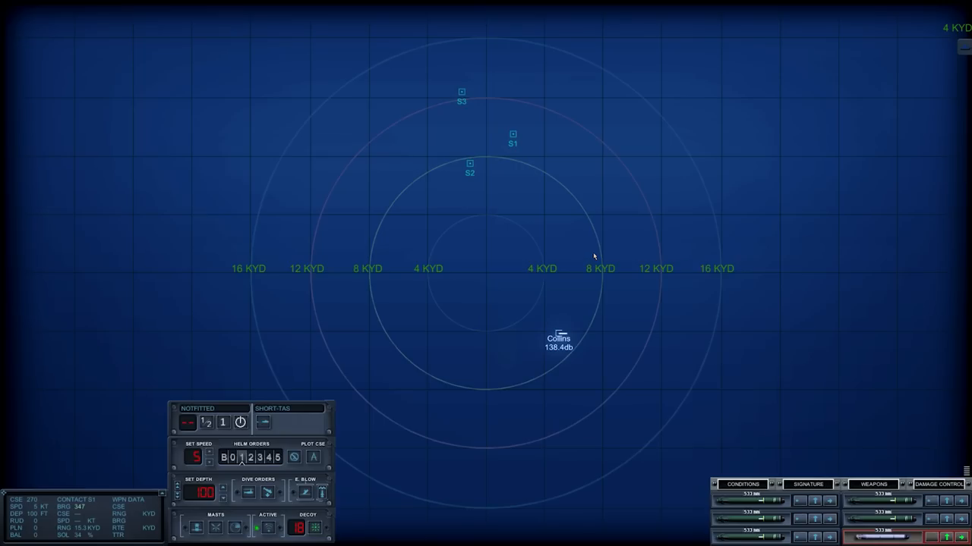
# Step: Open signature analysis and switch from contact S1 to S2, profiled as a Kilo SSK
pyautogui.click(807, 484)
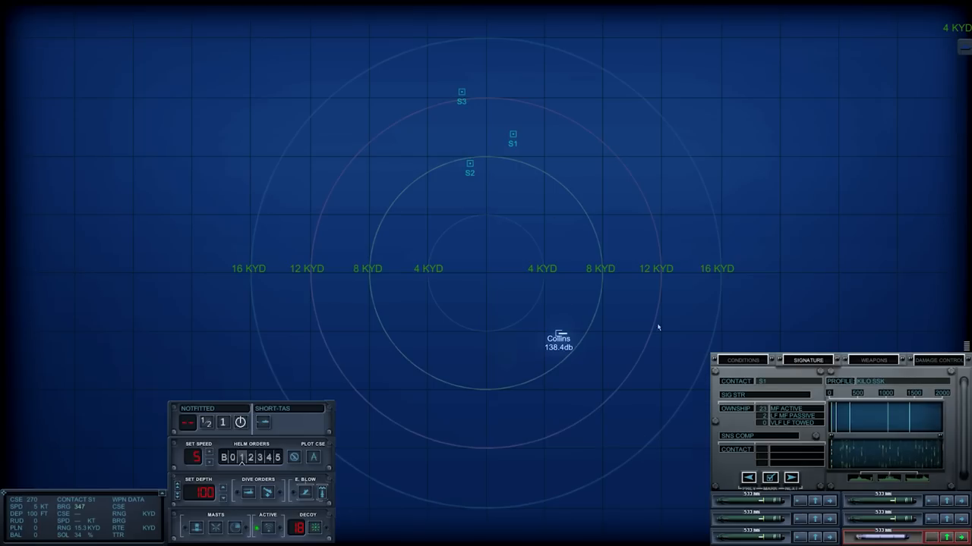
pyautogui.click(470, 164)
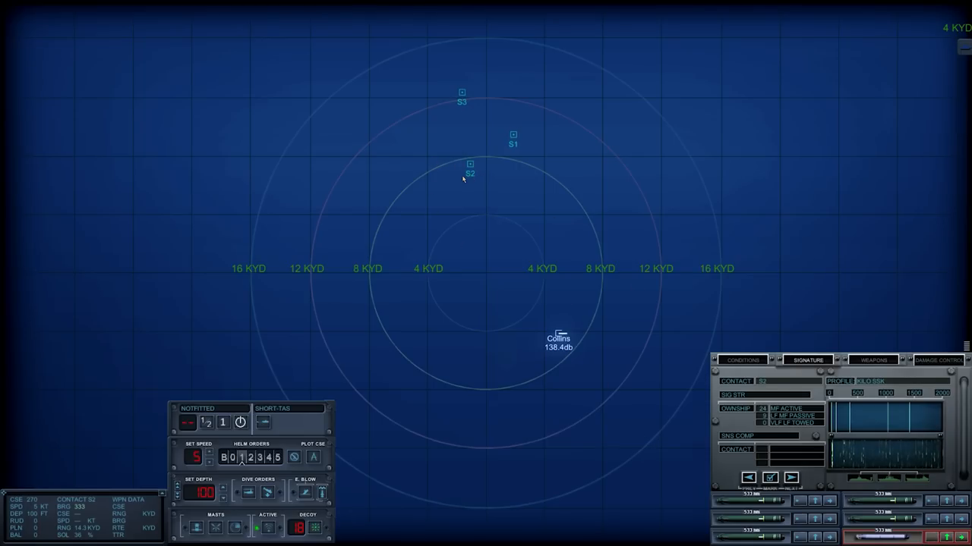
pyautogui.moveTo(542, 261)
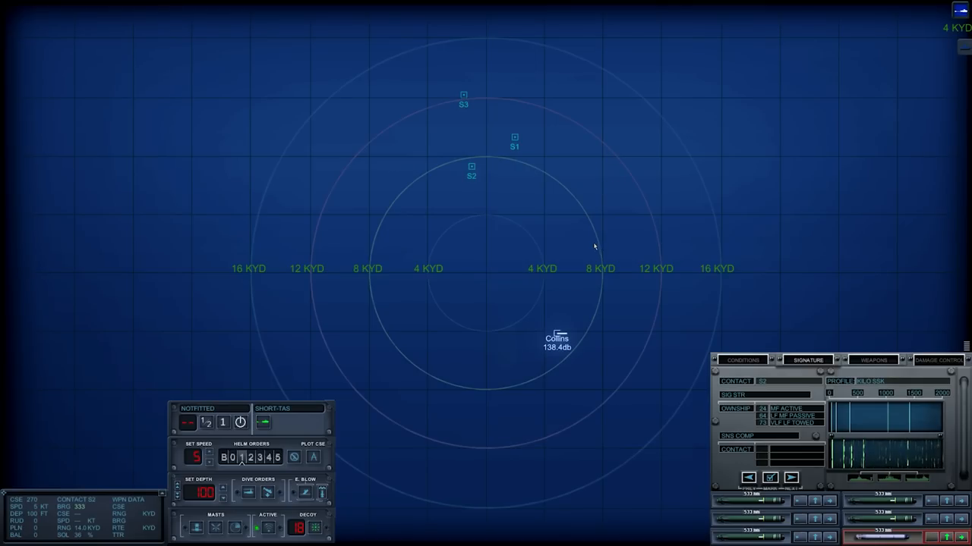
pyautogui.moveTo(588, 251)
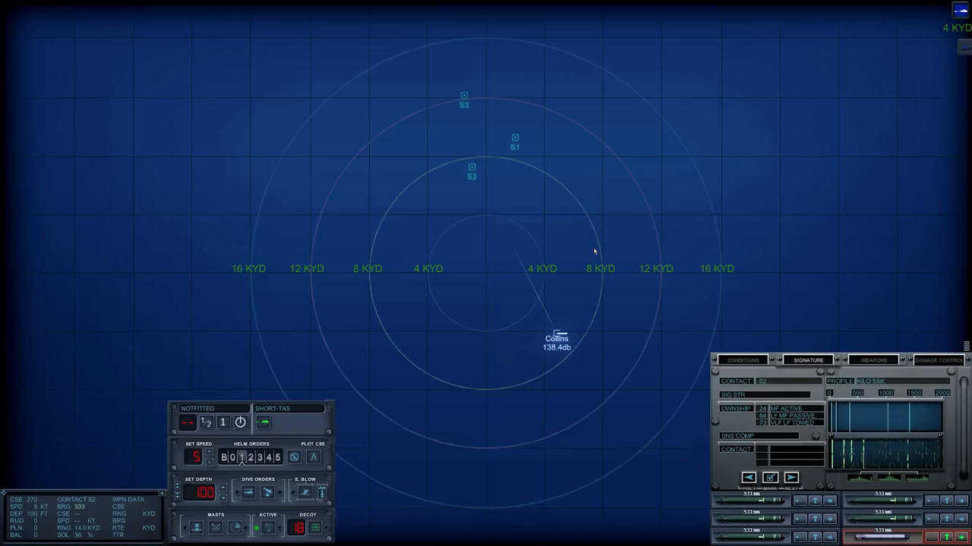
pyautogui.moveTo(589, 248)
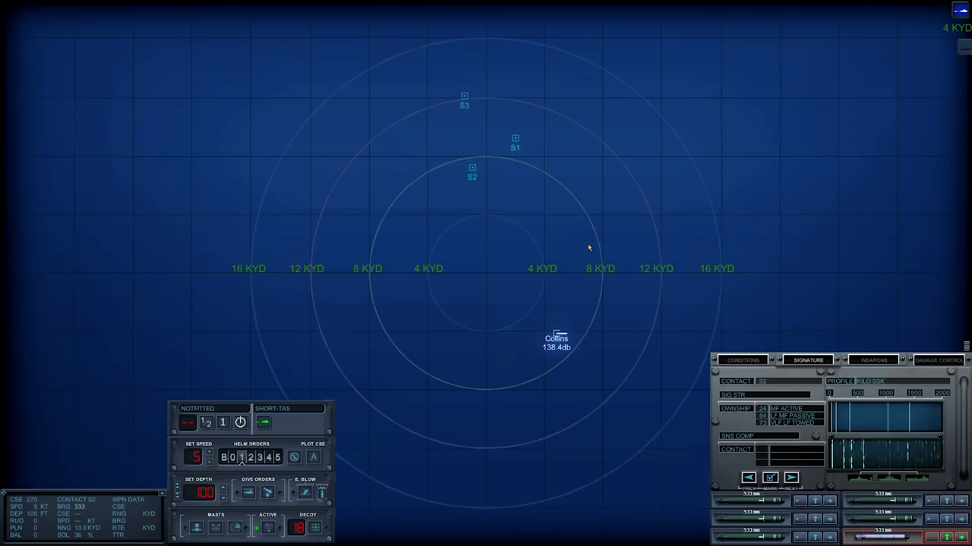
pyautogui.moveTo(509, 215)
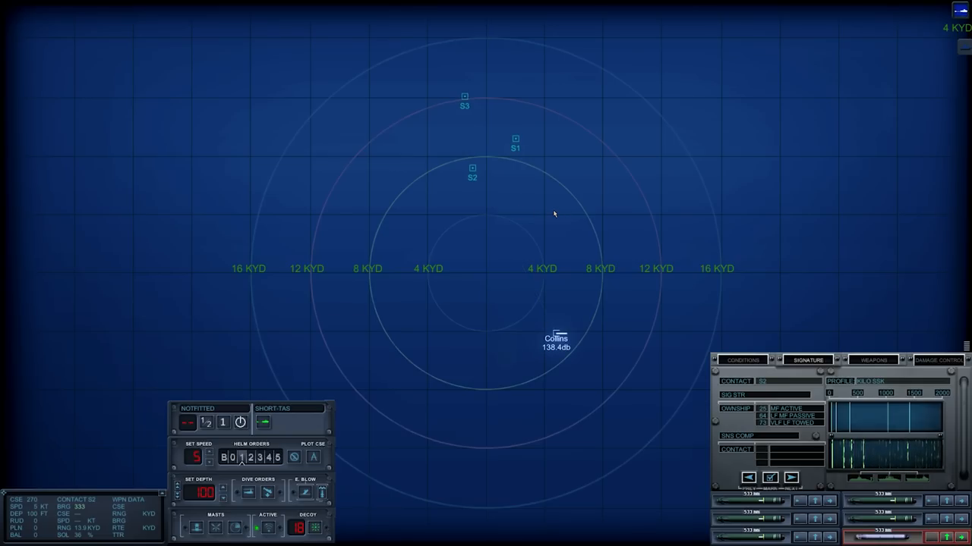
pyautogui.moveTo(570, 220)
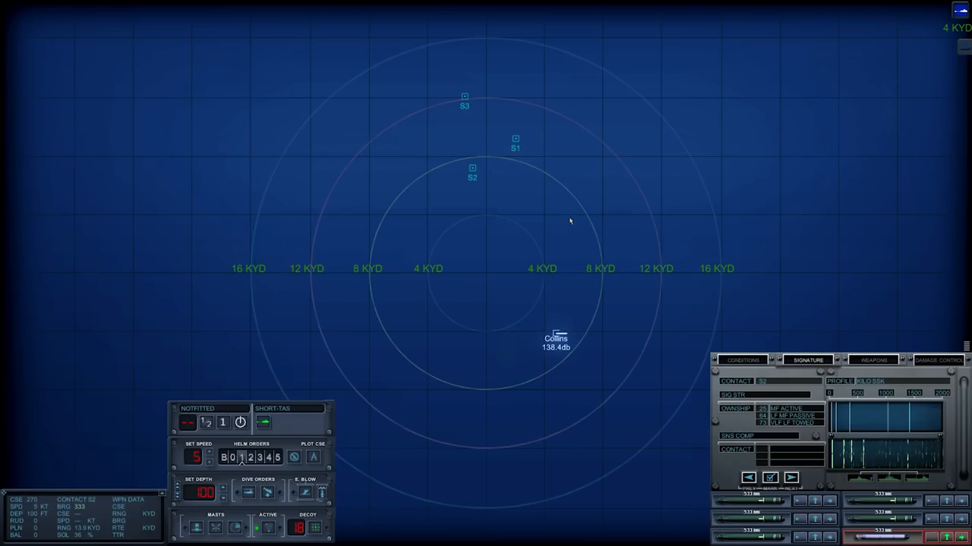
pyautogui.moveTo(572, 217)
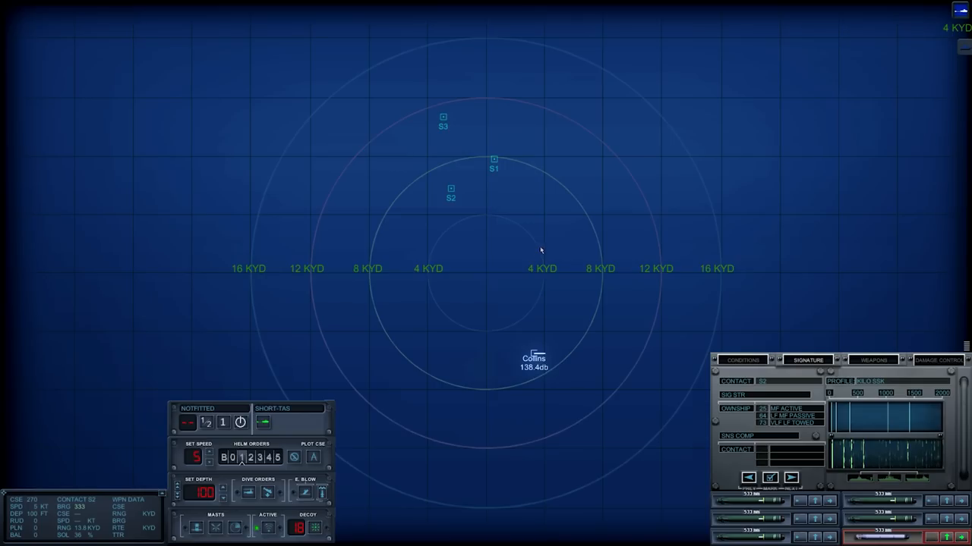
pyautogui.moveTo(569, 369)
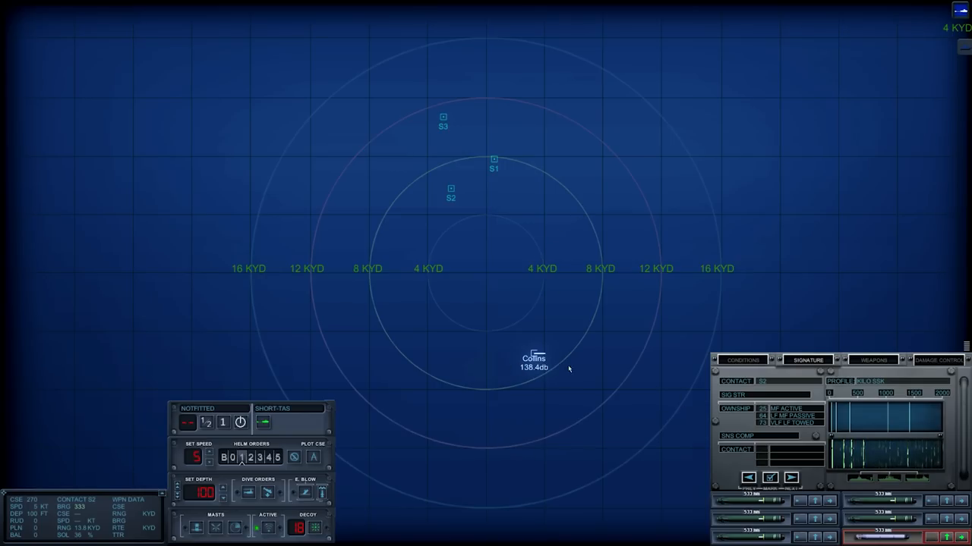
pyautogui.moveTo(556, 394)
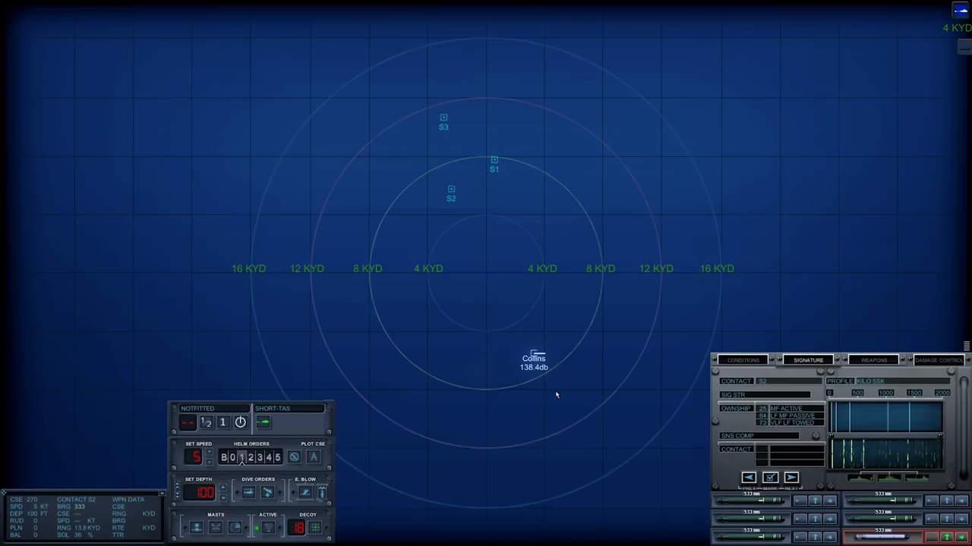
pyautogui.moveTo(554, 393)
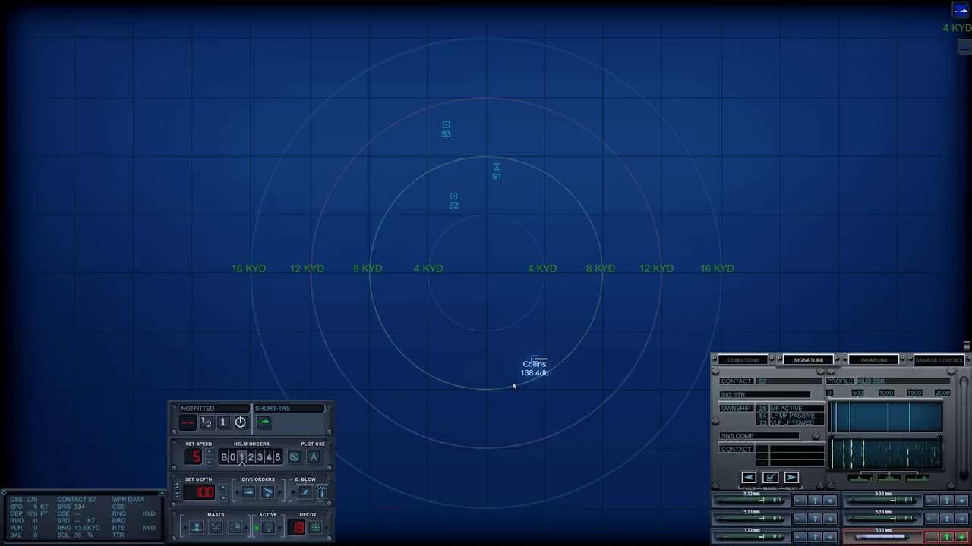
pyautogui.moveTo(575, 303)
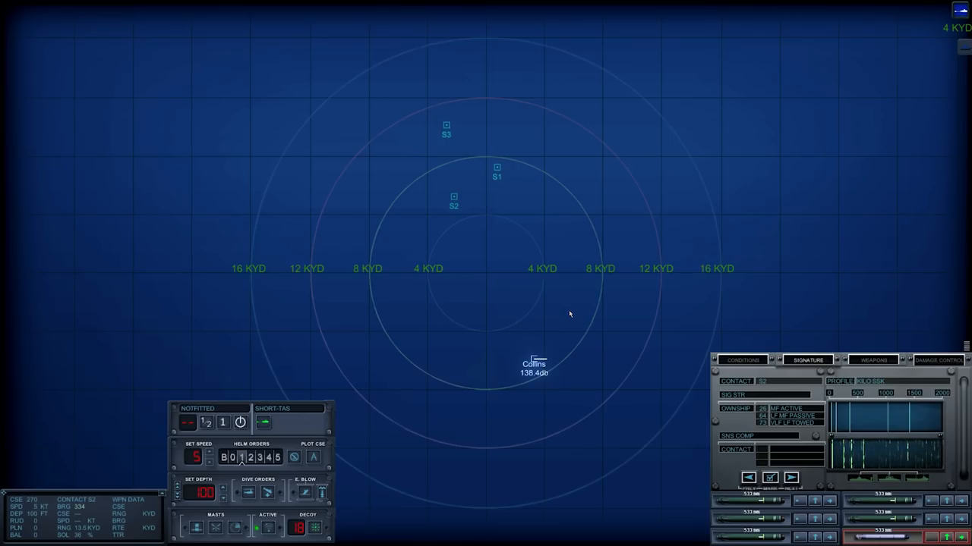
pyautogui.moveTo(574, 362)
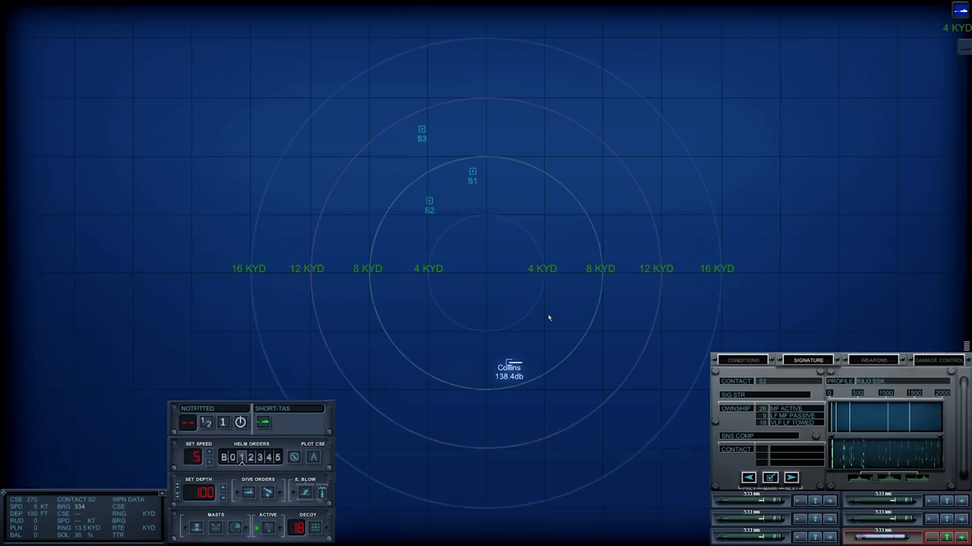
pyautogui.moveTo(553, 340)
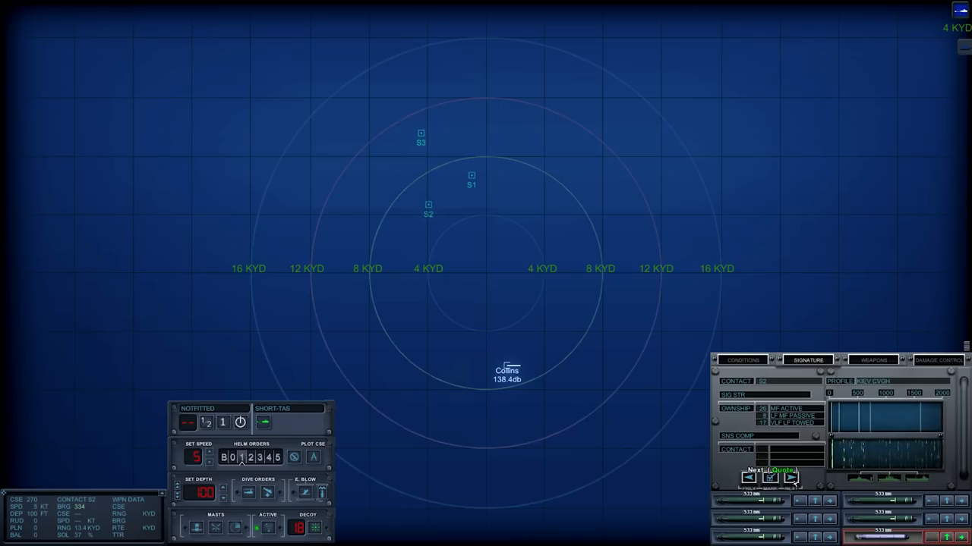
# Step: Step through further ship profiles on the Signature tab to classify contact S2 as Jianghu
pyautogui.click(790, 477)
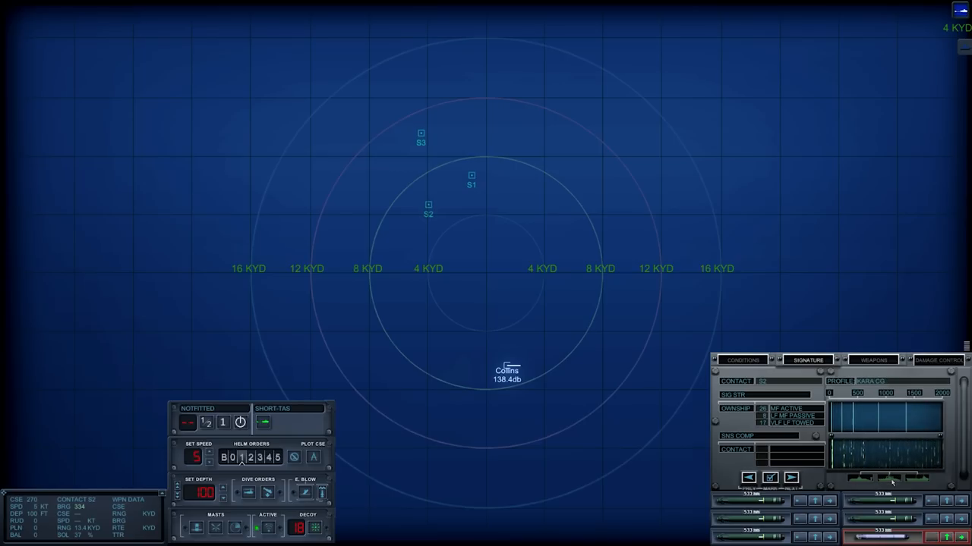
pyautogui.click(789, 477)
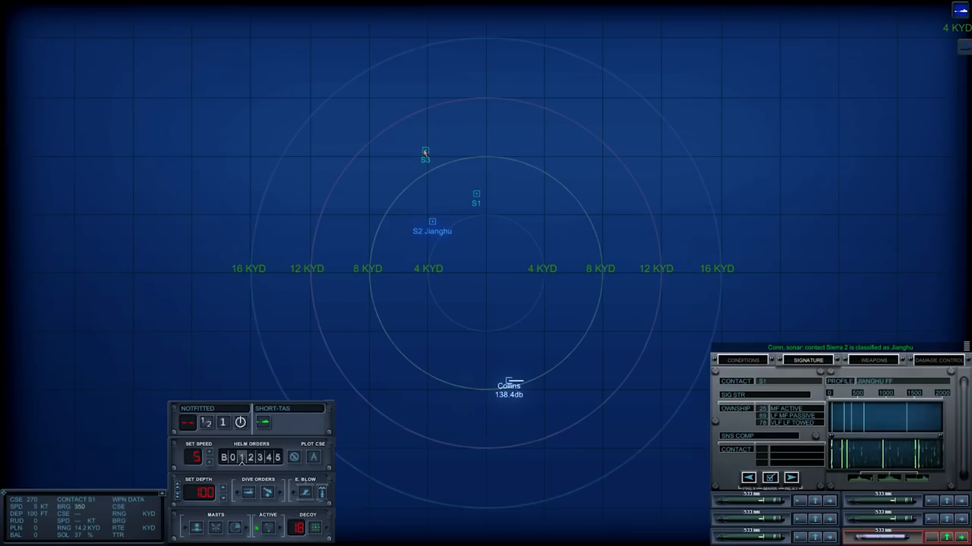
pyautogui.moveTo(600, 296)
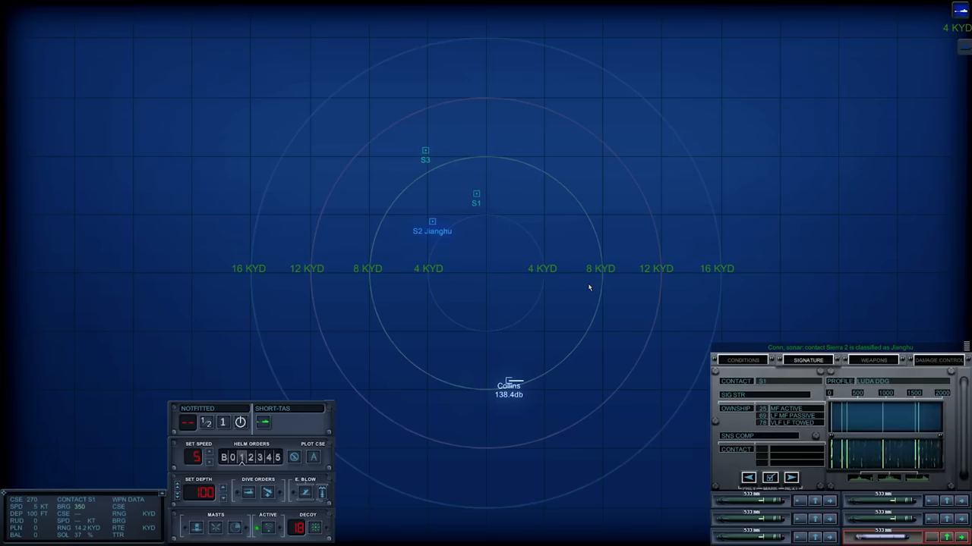
pyautogui.moveTo(700, 450)
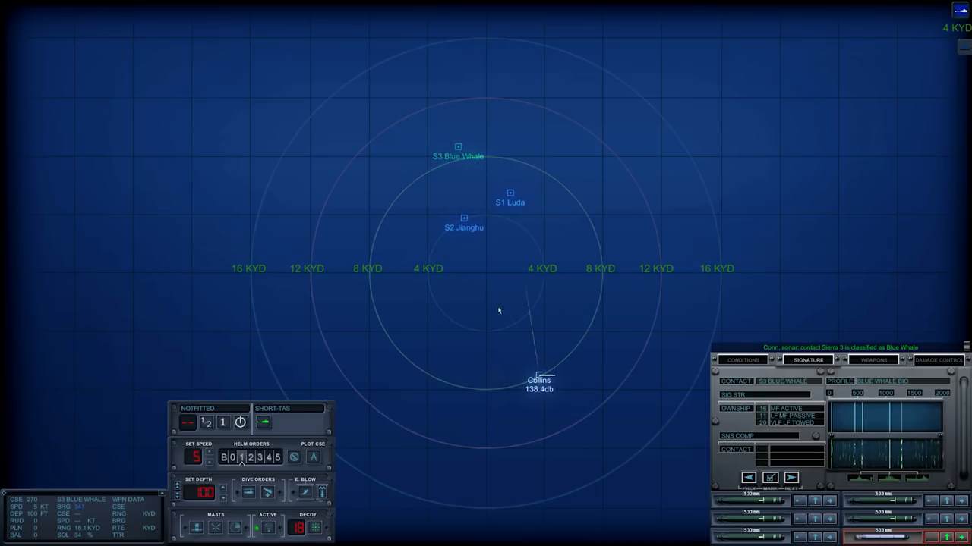
# Step: Review the Jianghu (S2) and Luda (S1) contact details, ending focused on the Jianghu
pyautogui.click(463, 219)
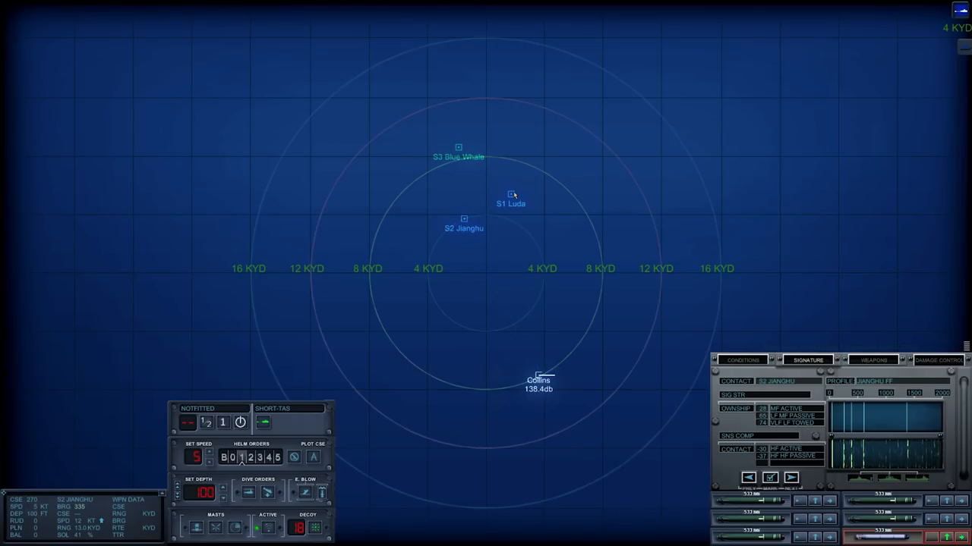
pyautogui.click(512, 195)
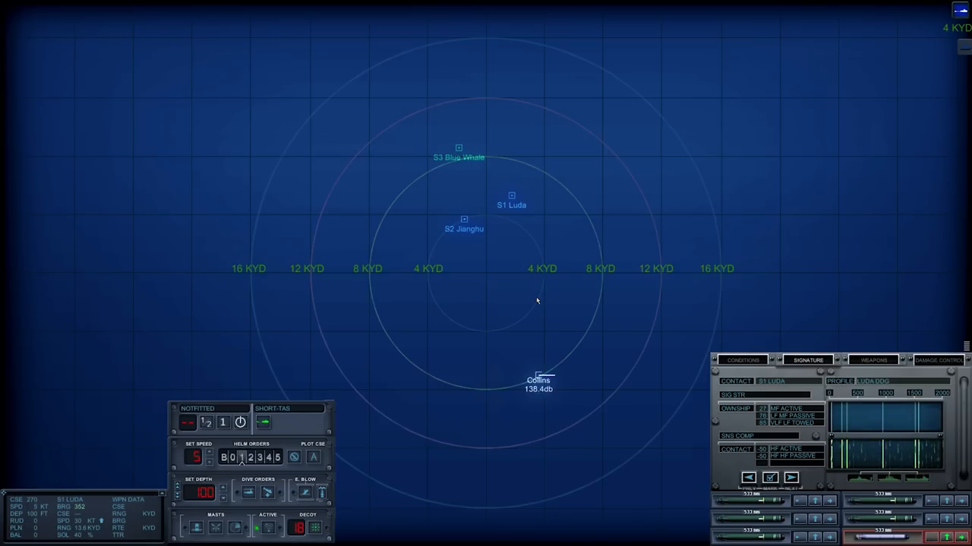
pyautogui.moveTo(463, 195)
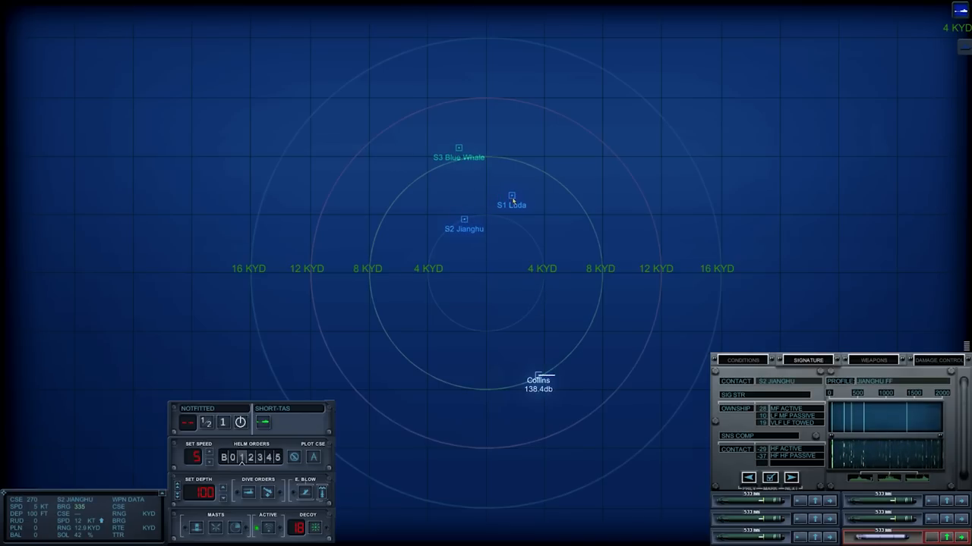
pyautogui.click(511, 196)
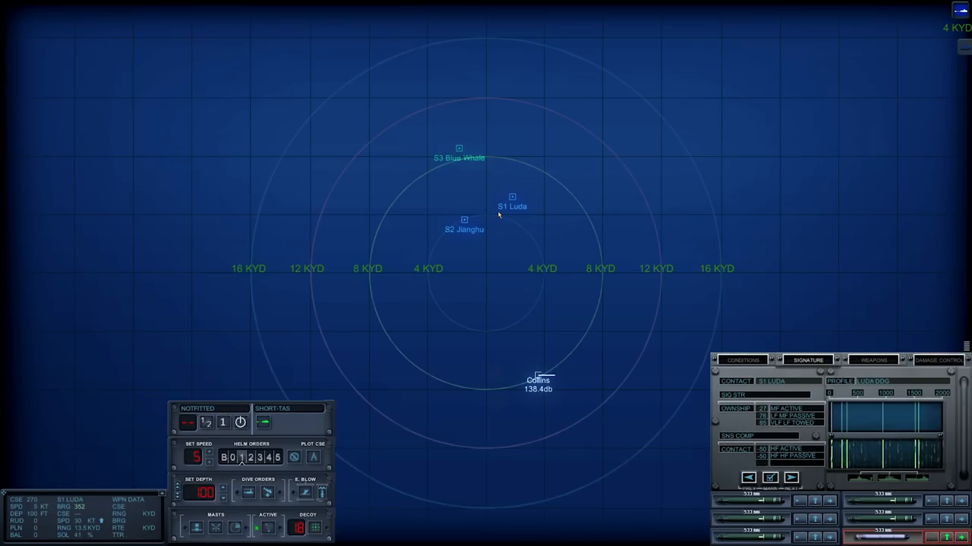
pyautogui.click(464, 220)
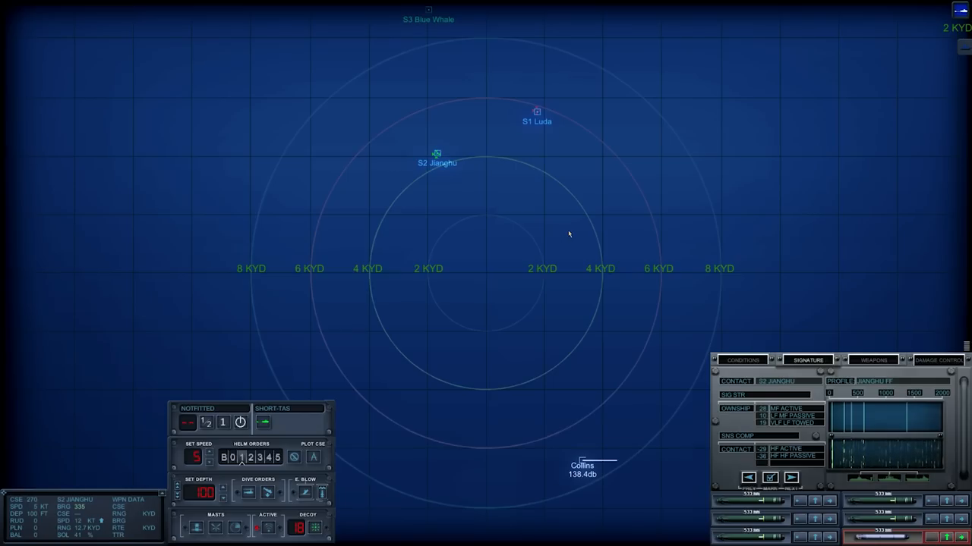
# Step: Show ocean conditions: weak duct, moderate layer and sea floor at 450 feet
pyautogui.click(742, 360)
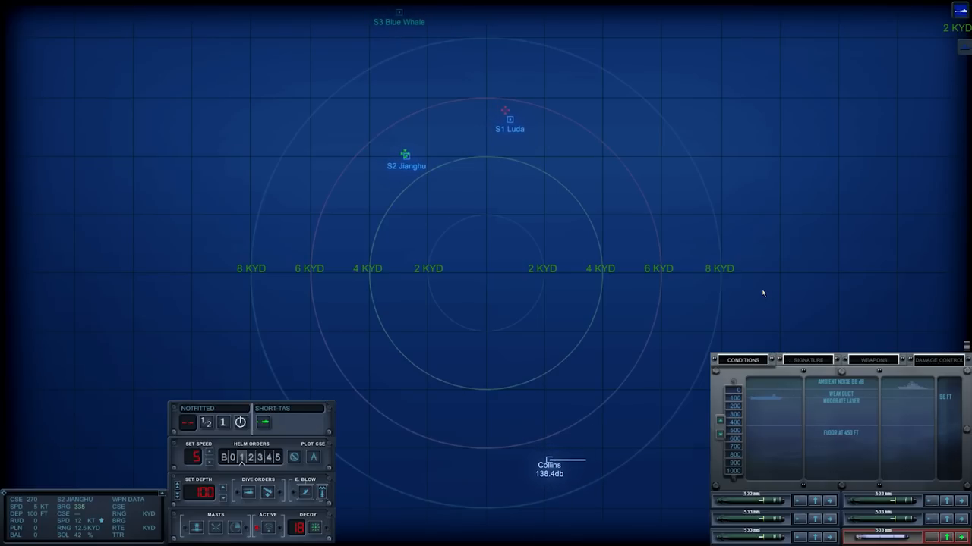
pyautogui.moveTo(755, 298)
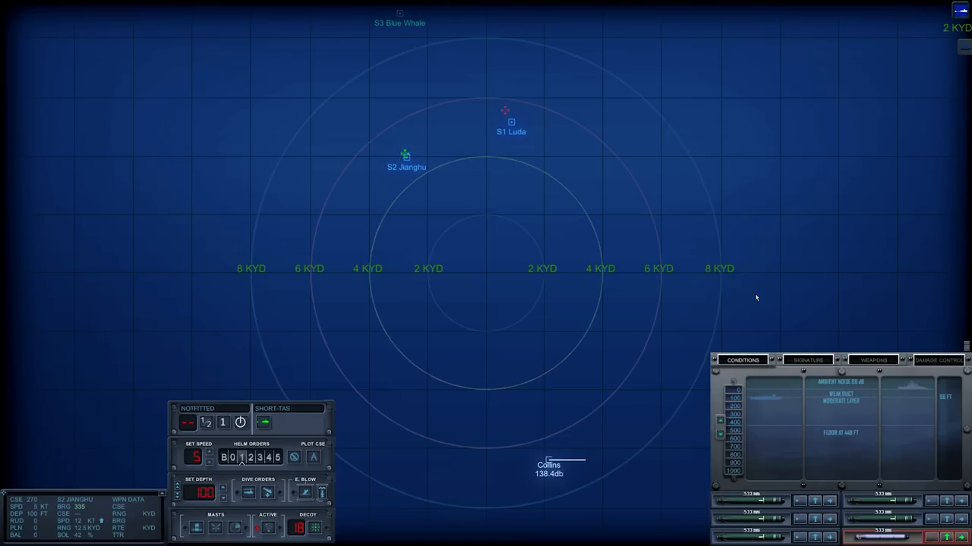
pyautogui.moveTo(756, 309)
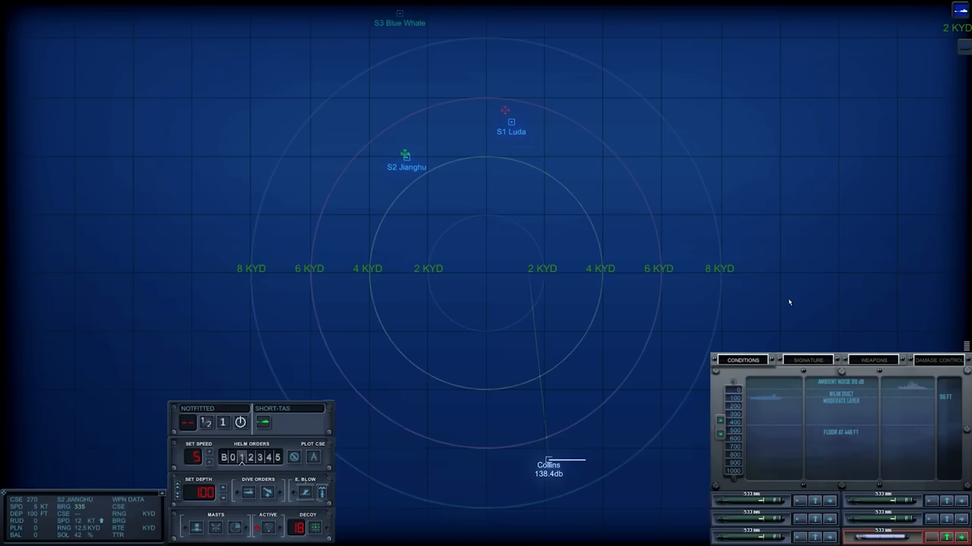
pyautogui.moveTo(856, 278)
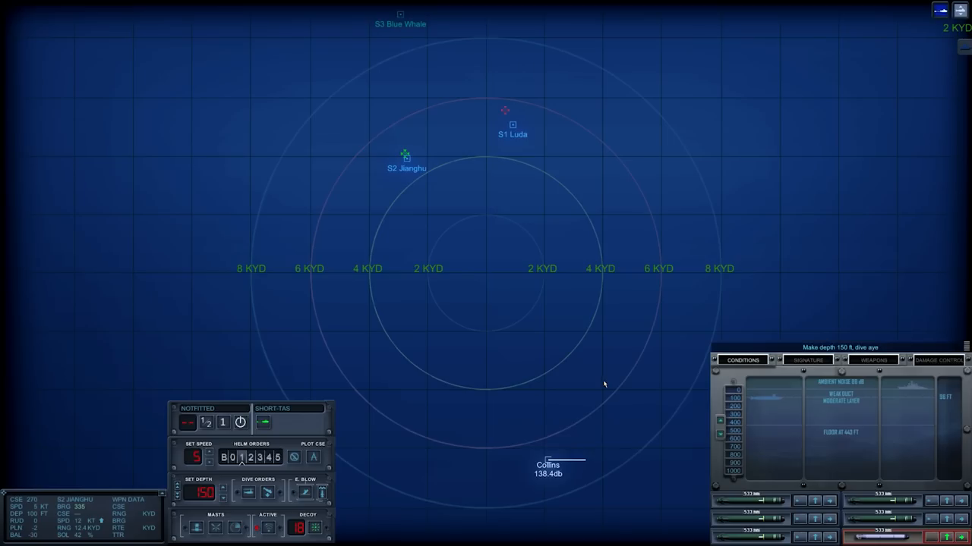
pyautogui.moveTo(583, 392)
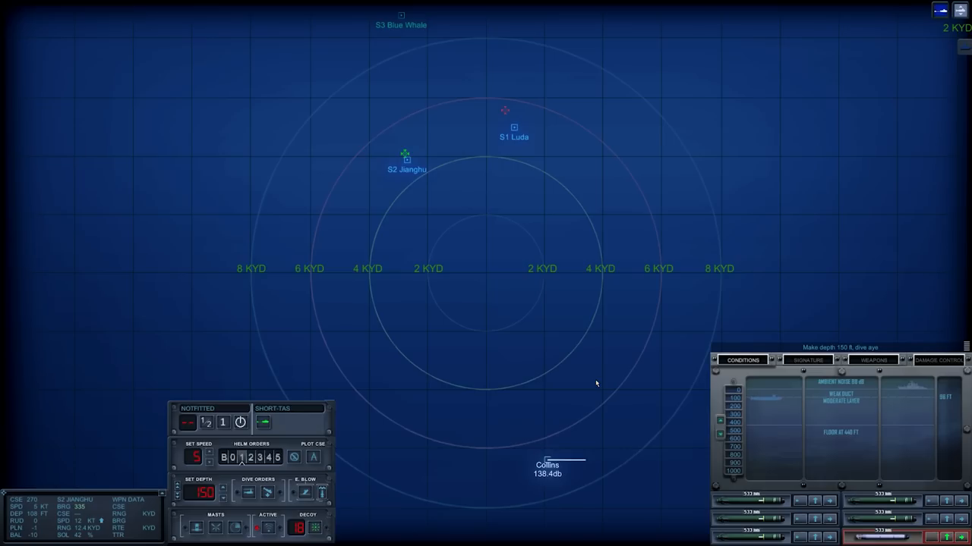
pyautogui.moveTo(588, 389)
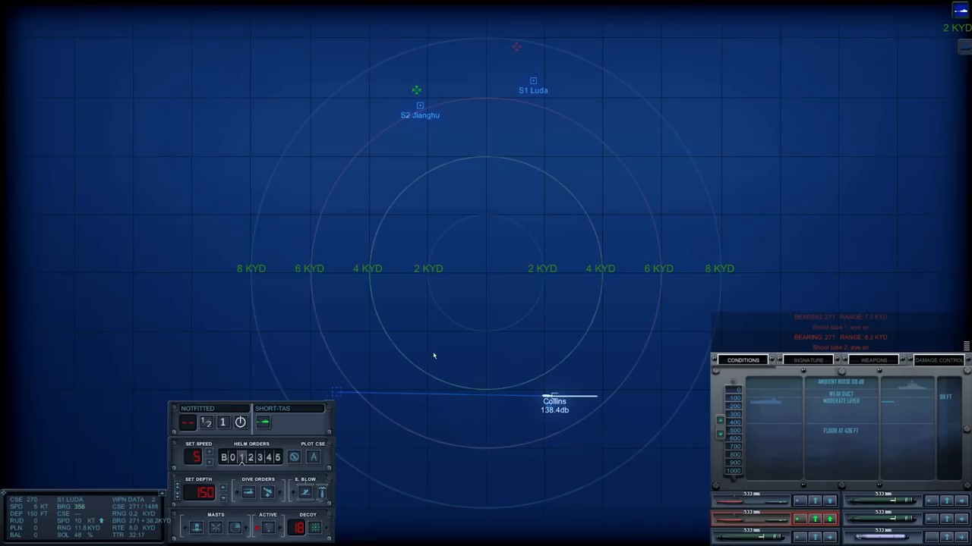
pyautogui.moveTo(475, 341)
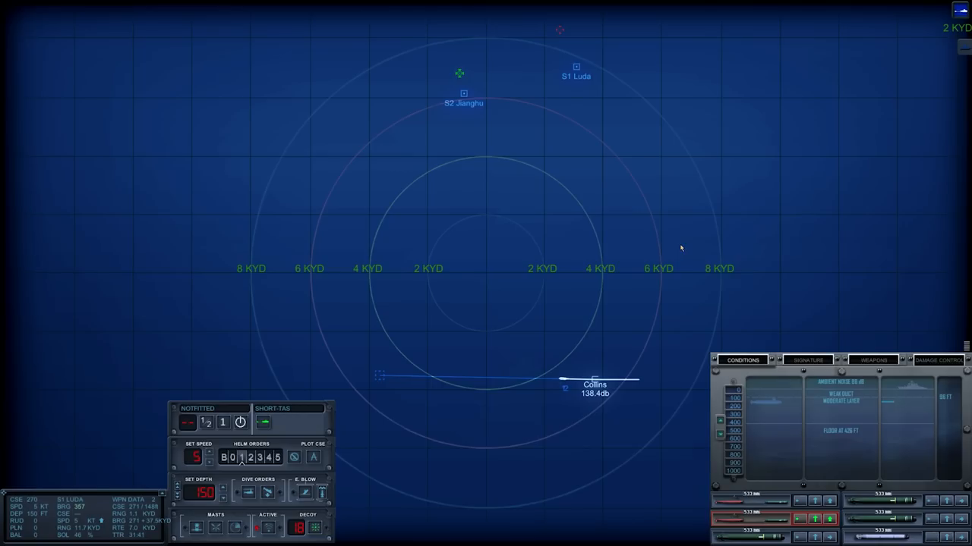
pyautogui.moveTo(647, 255)
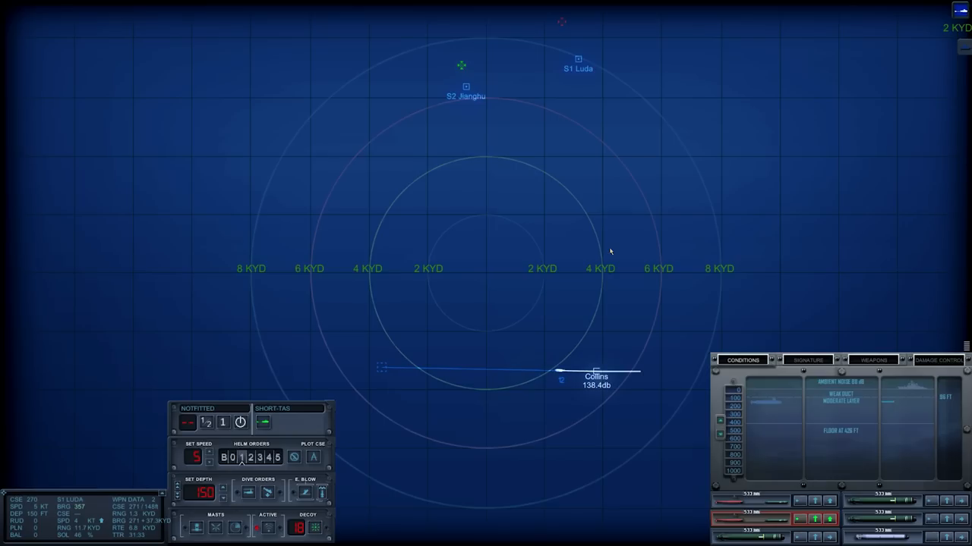
pyautogui.moveTo(490, 259)
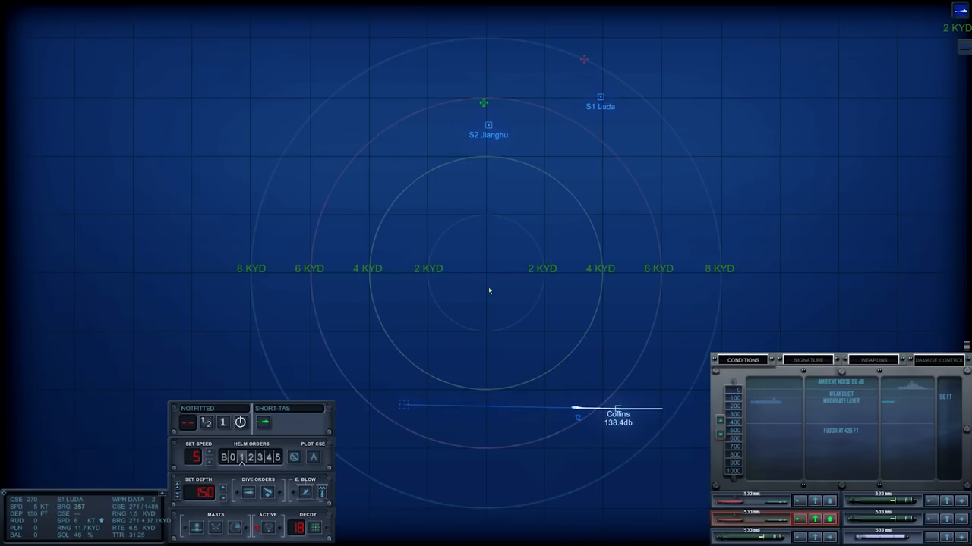
pyautogui.moveTo(491, 300)
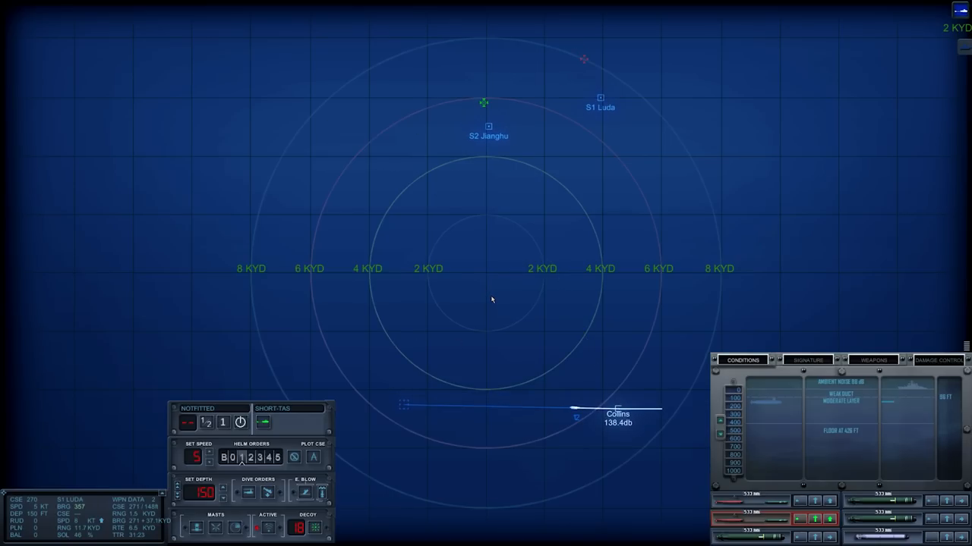
pyautogui.moveTo(481, 309)
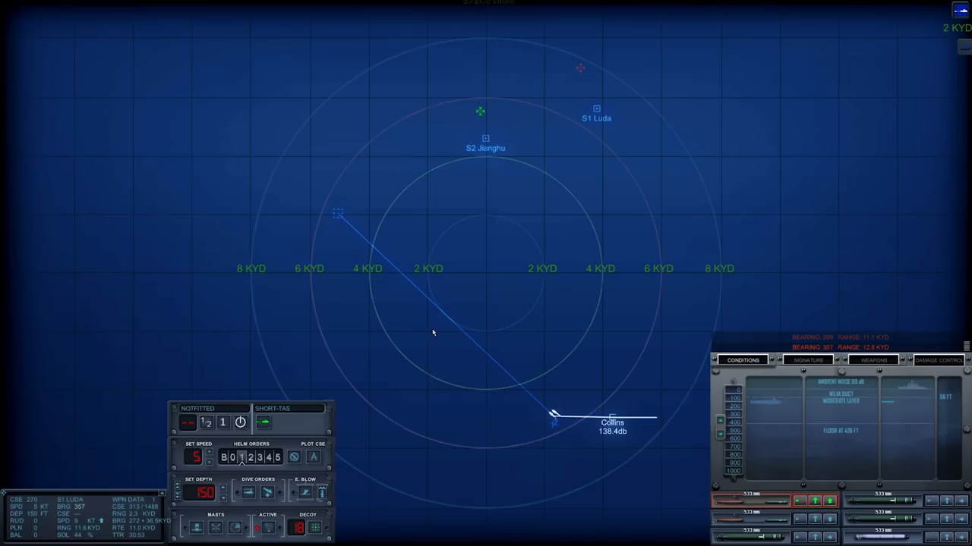
pyautogui.moveTo(456, 333)
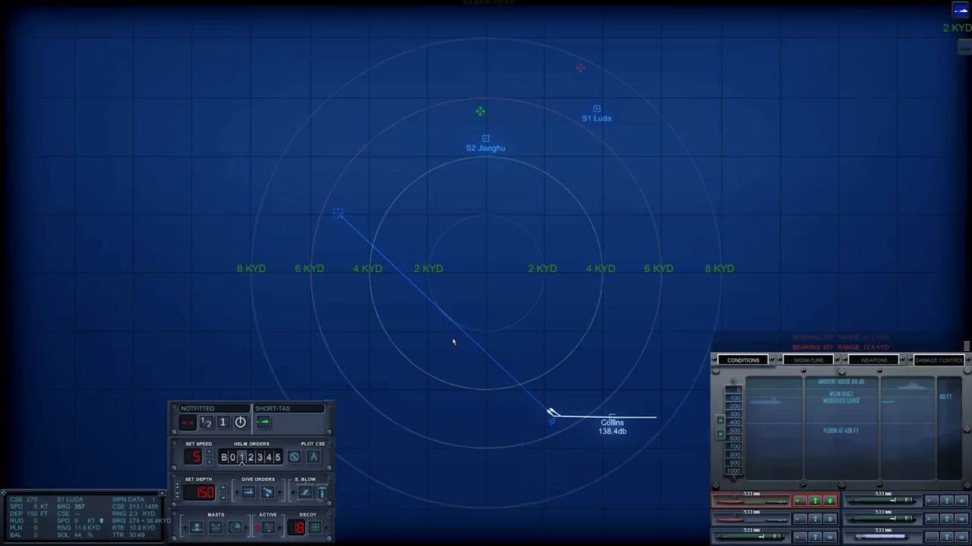
pyautogui.moveTo(369, 211)
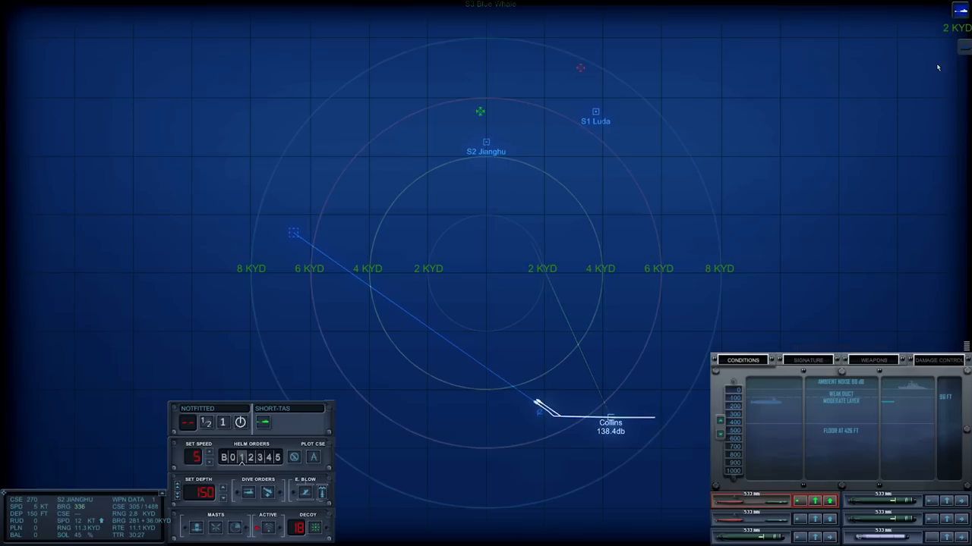
# Step: View the Blue Whale and Jianghu profiles, then select S1 and show the Luda destroyer profile
pyautogui.click(486, 143)
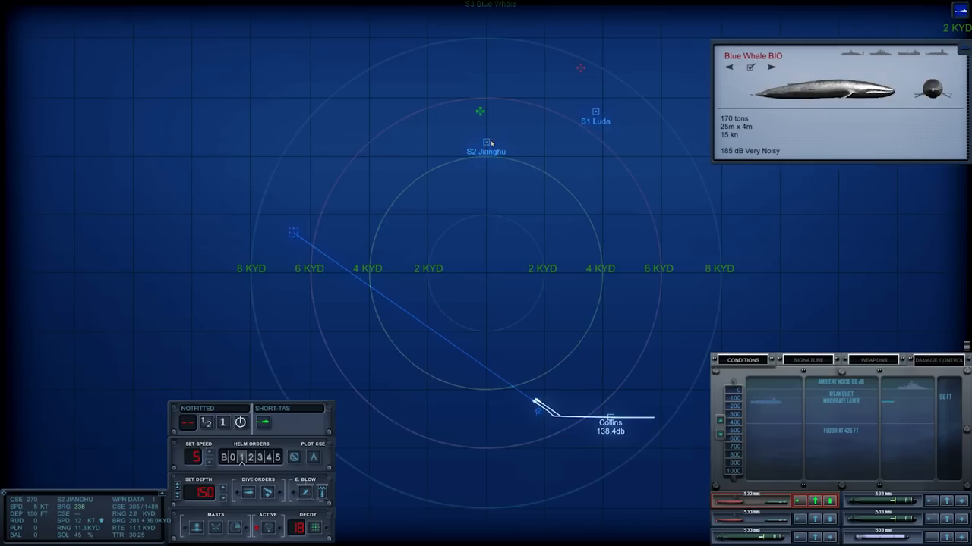
pyautogui.click(486, 144)
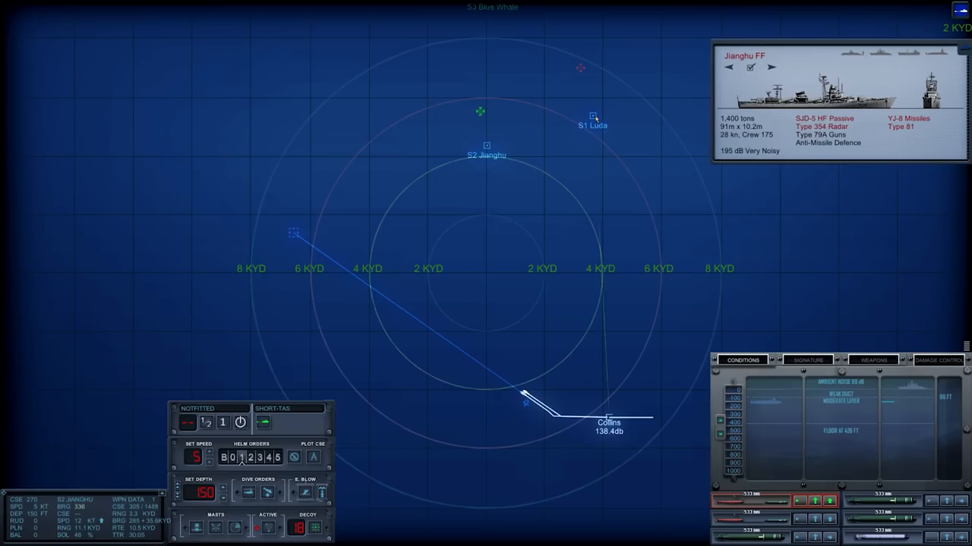
pyautogui.click(593, 116)
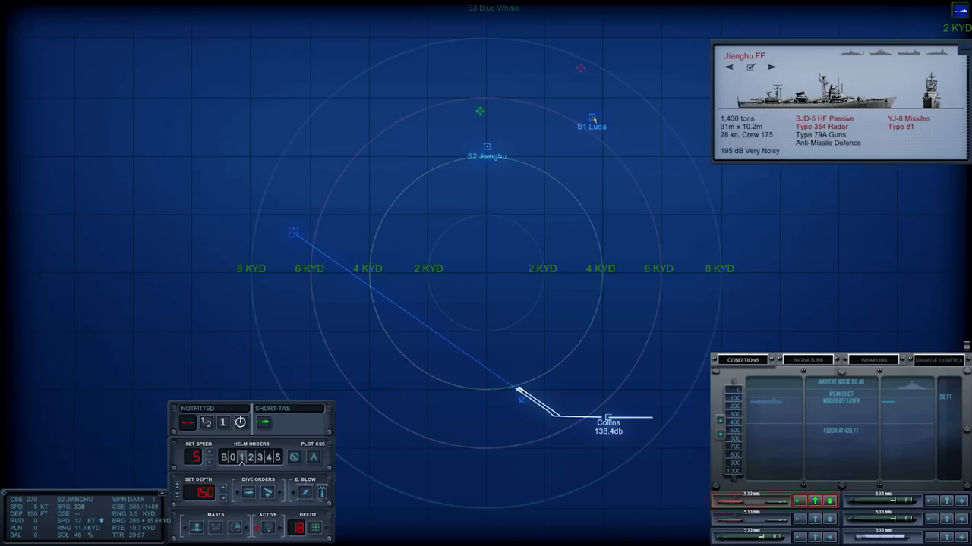
pyautogui.click(592, 118)
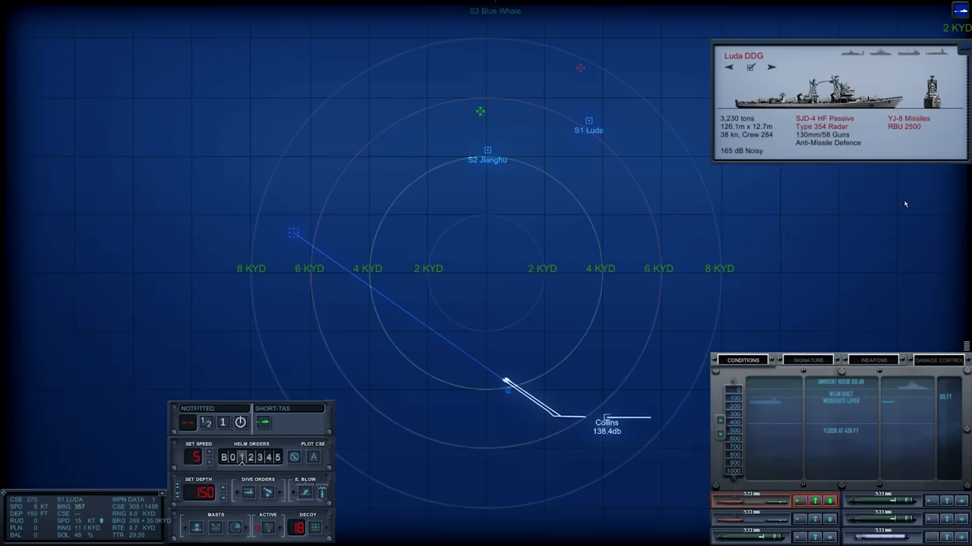
pyautogui.moveTo(822, 152)
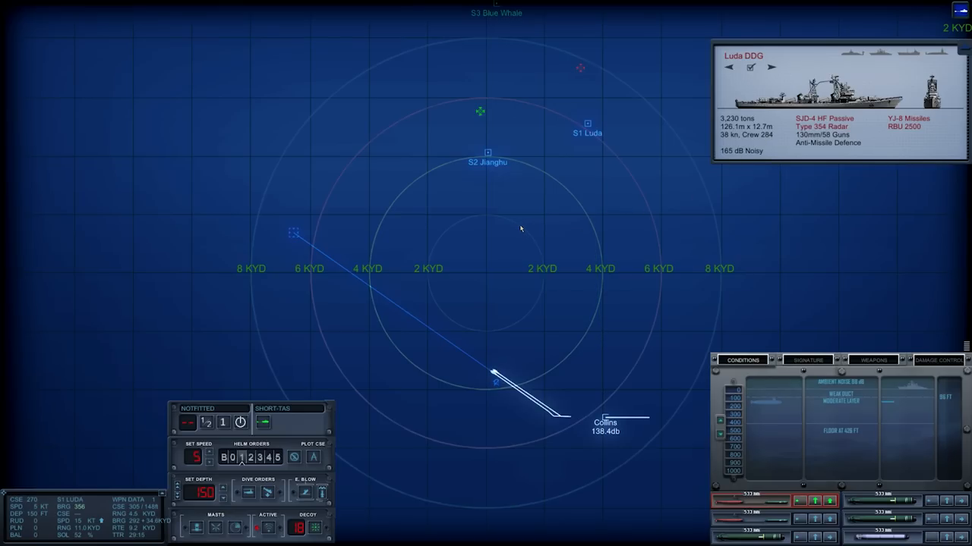
pyautogui.moveTo(534, 219)
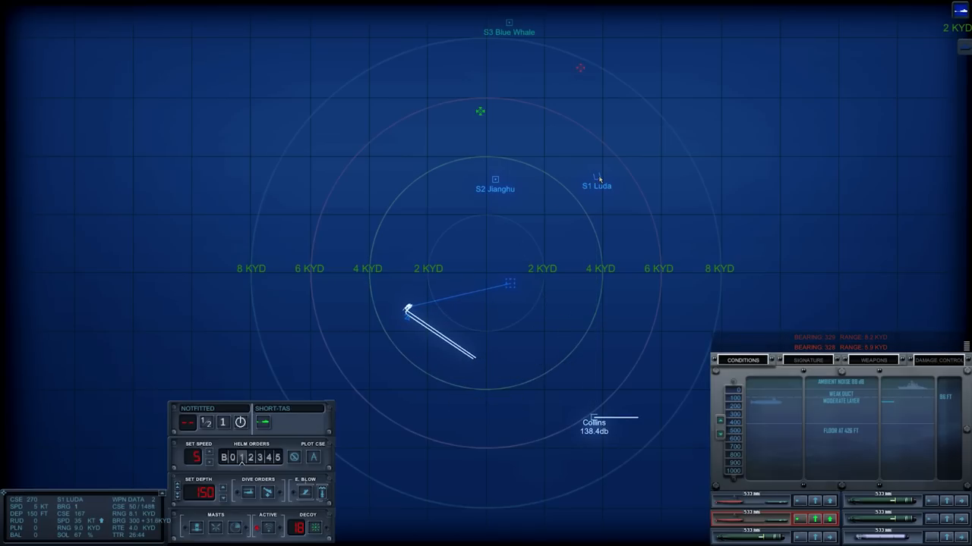
# Step: Select the Luda contact, then the Jianghu contact to inspect its signature
pyautogui.click(807, 360)
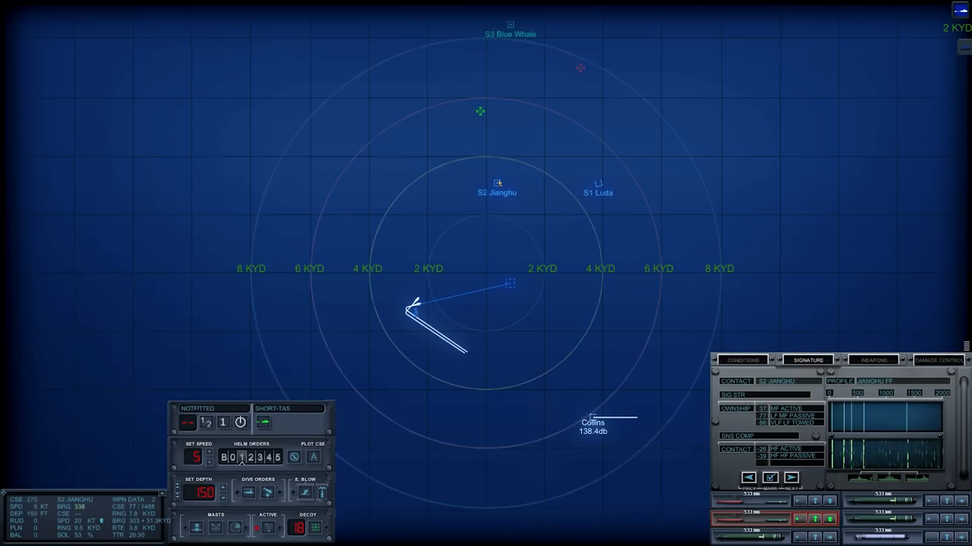
pyautogui.click(598, 184)
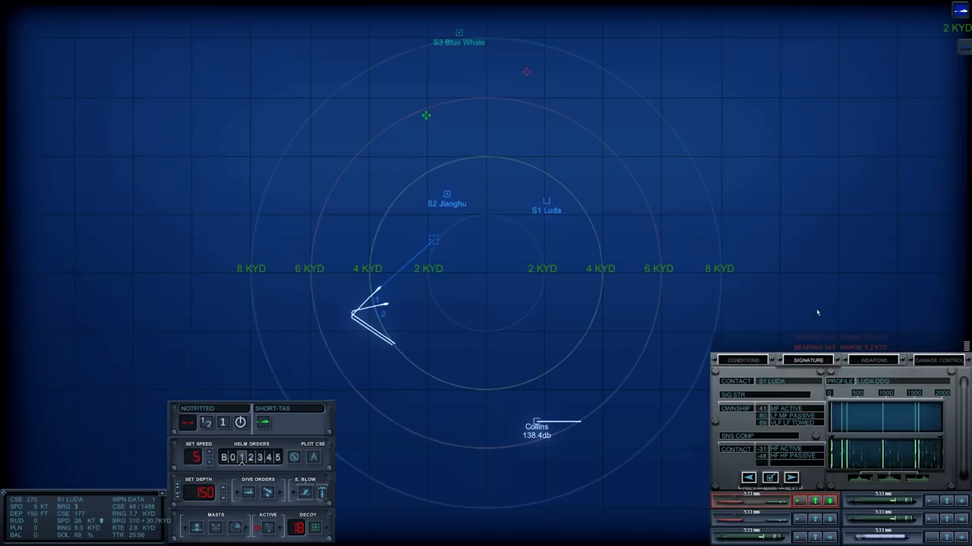
# Step: Display torpedo stores and wire guidance control for the two running torpedoes
pyautogui.click(873, 359)
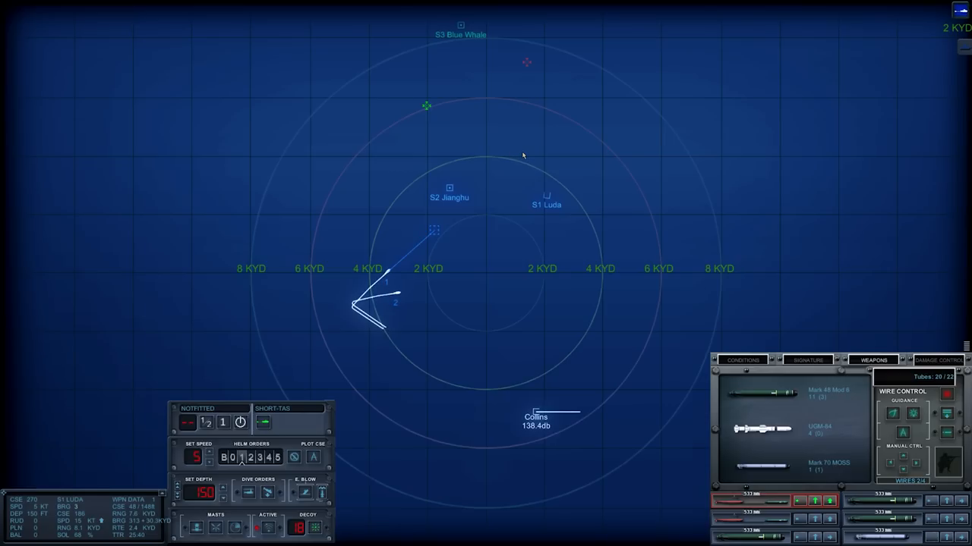
pyautogui.moveTo(535, 133)
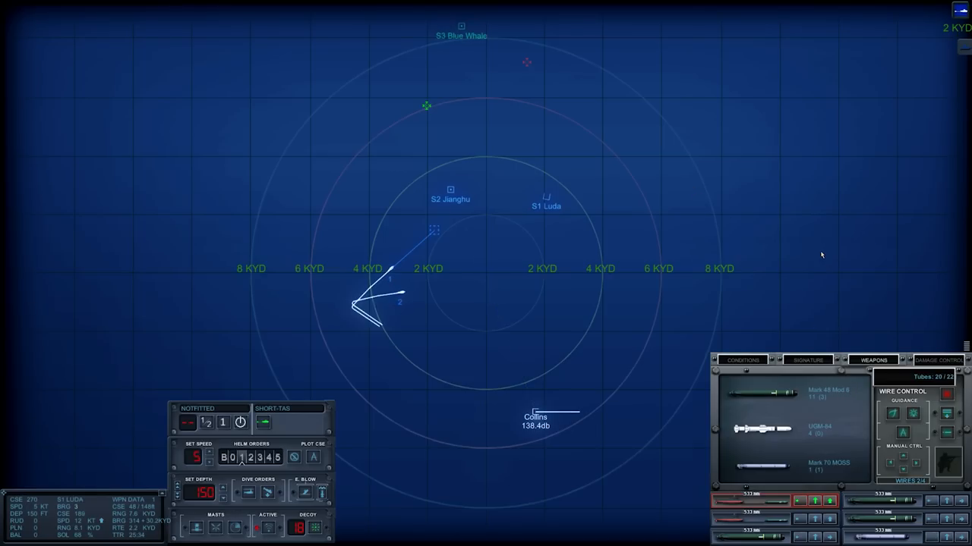
pyautogui.moveTo(508, 207)
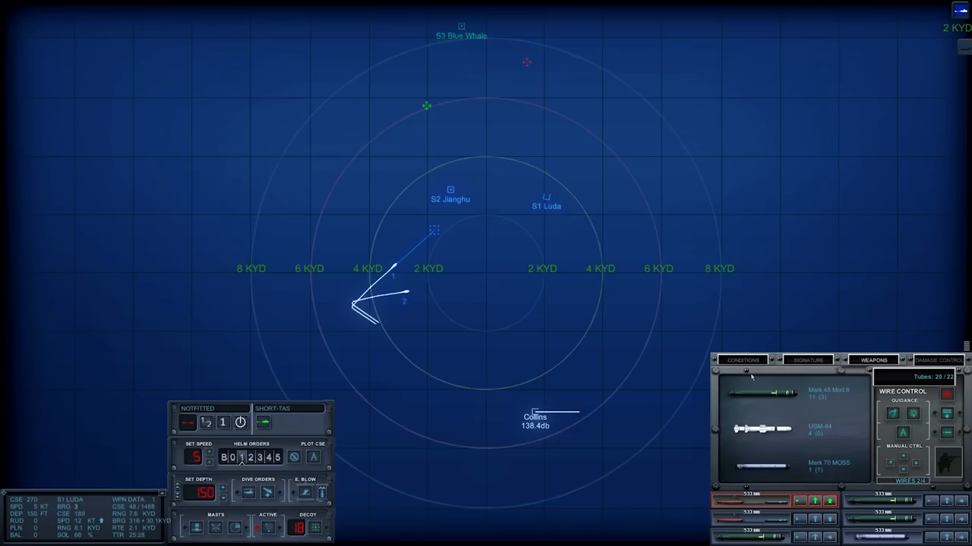
pyautogui.moveTo(742, 359)
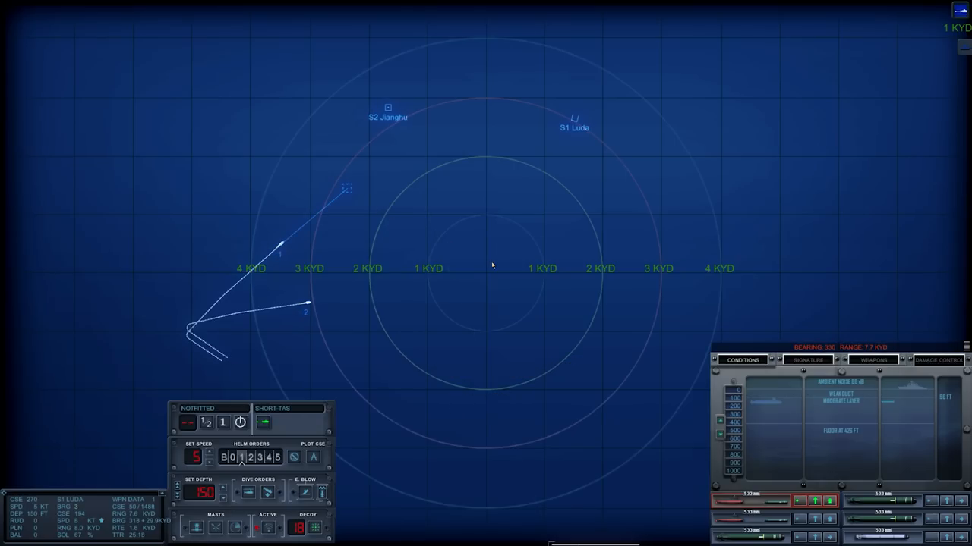
pyautogui.moveTo(379, 238)
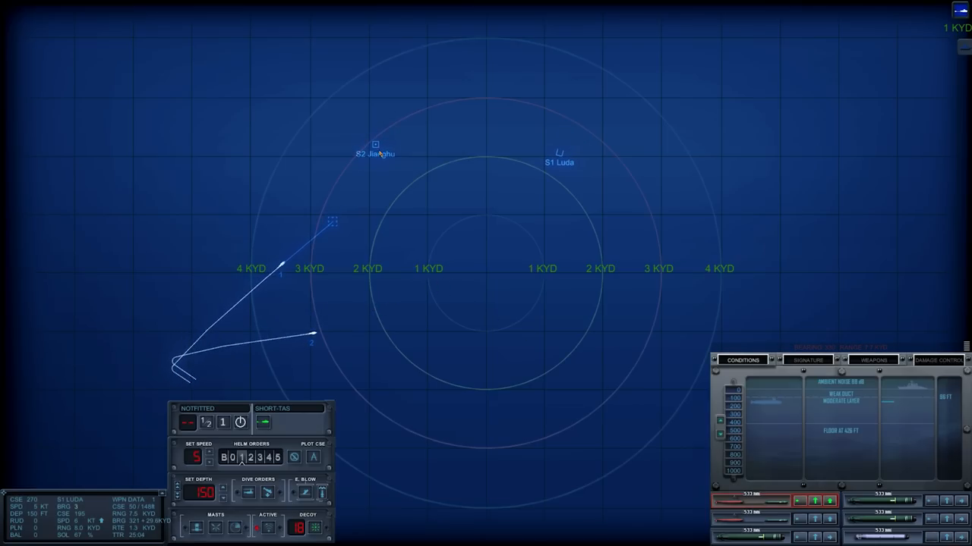
# Step: Select the spot near the S2 Jianghu contact on the tactical map as torpedoes close
pyautogui.click(376, 149)
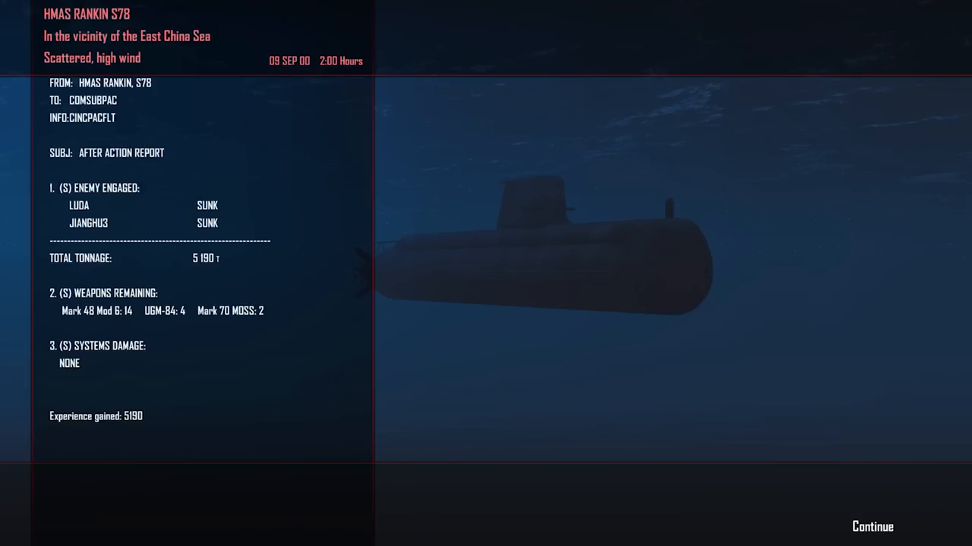
pyautogui.moveTo(888, 517)
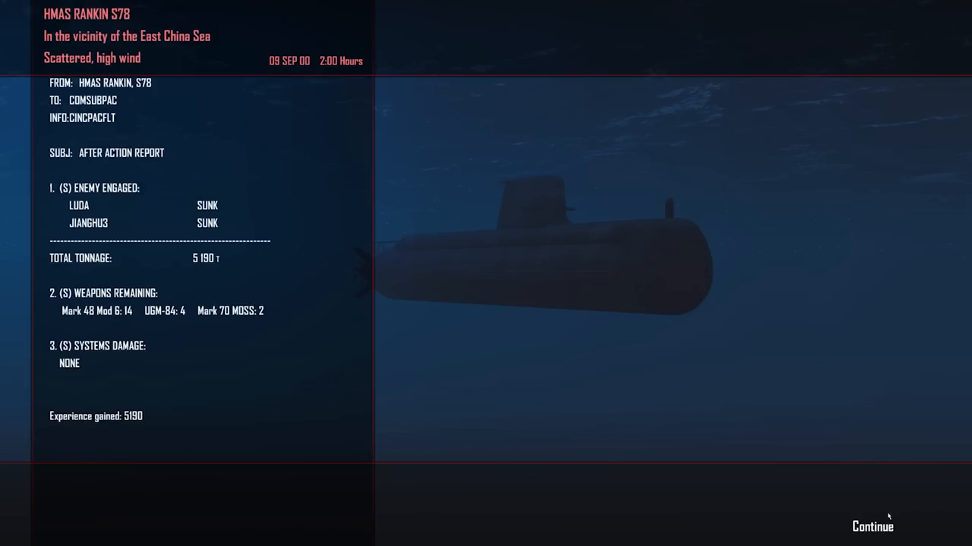
# Step: Continue past the after-action report to COMSUBPAC's Mission Update message
pyautogui.click(871, 526)
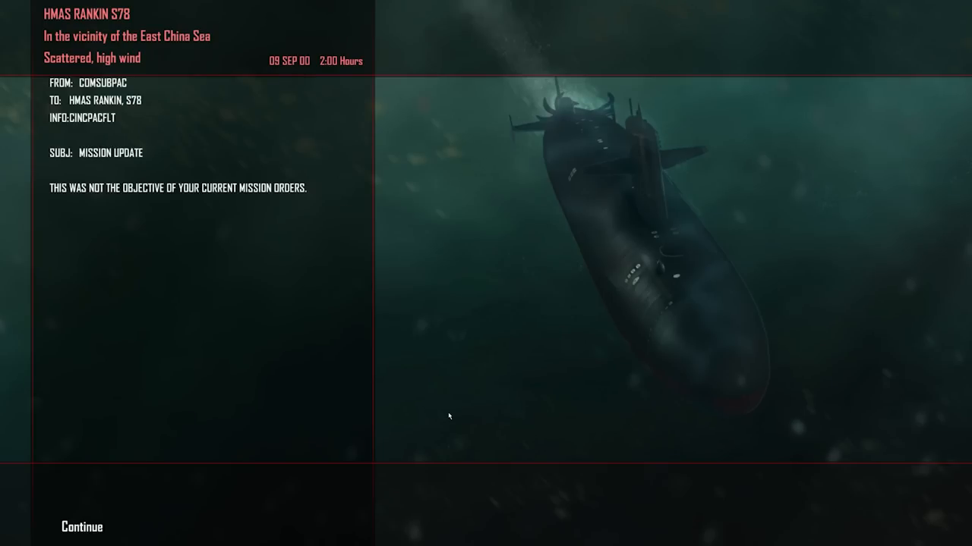
pyautogui.moveTo(382, 396)
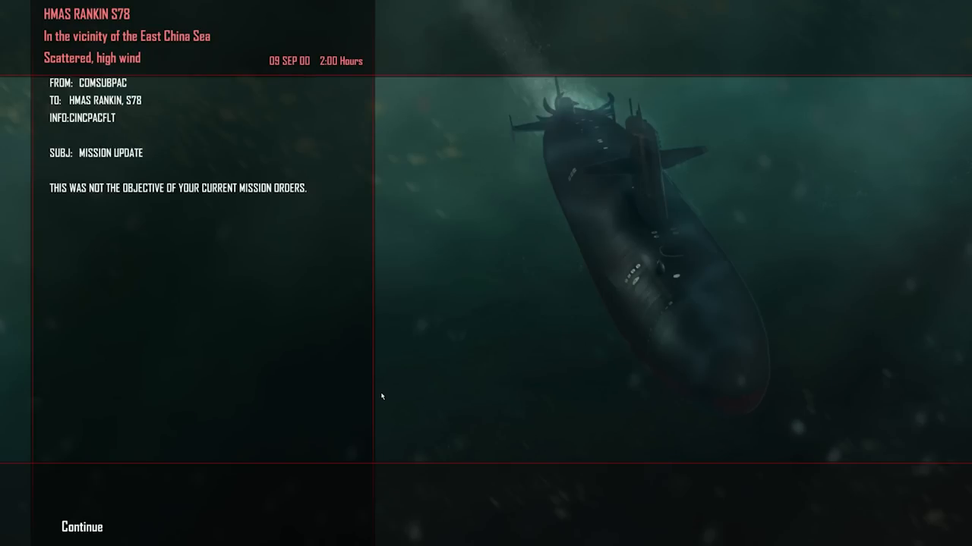
pyautogui.moveTo(347, 436)
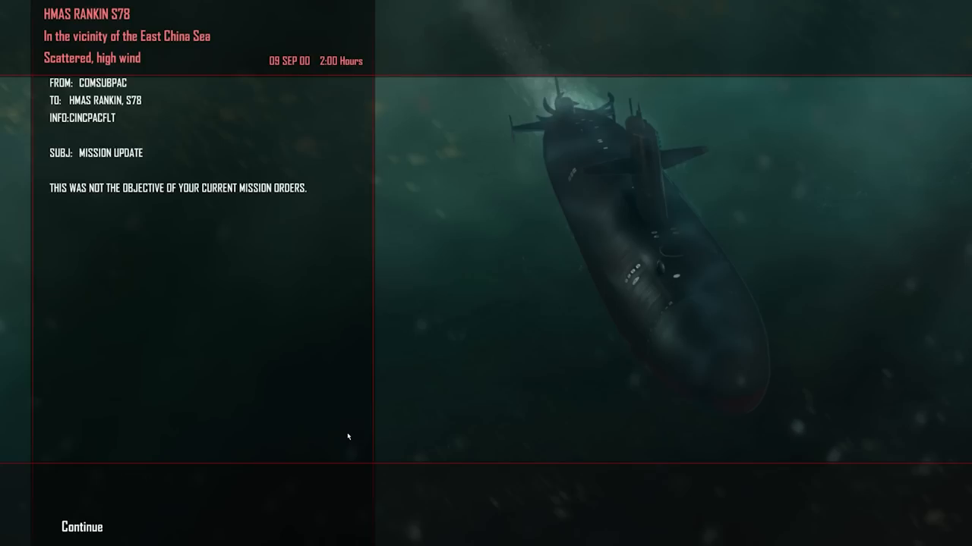
pyautogui.moveTo(78, 534)
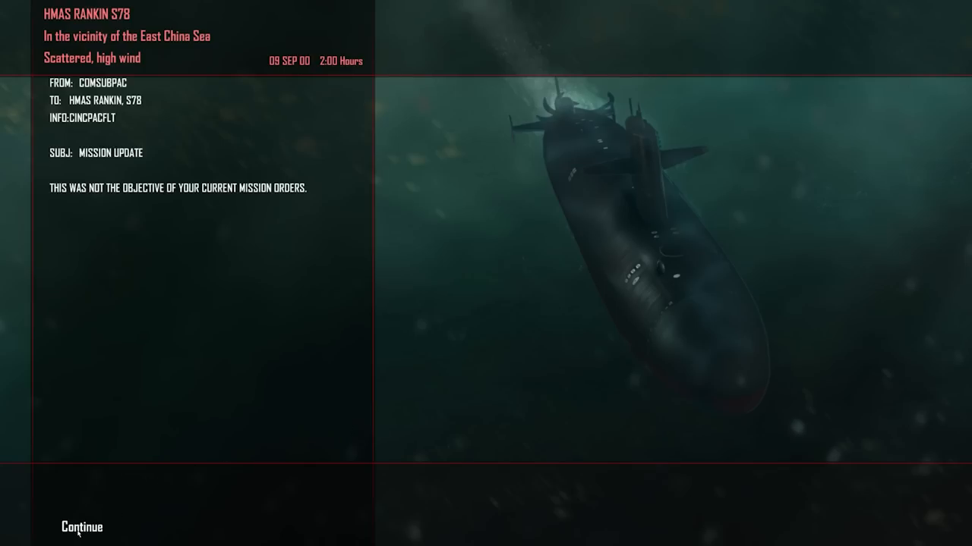
# Step: Dismiss the COMSUBPAC mission update to return to the tactical map
pyautogui.click(81, 527)
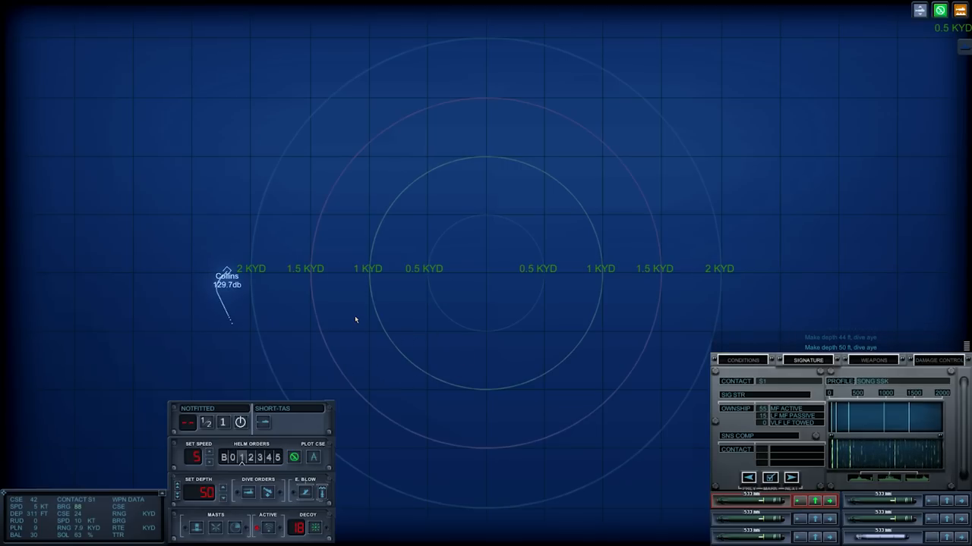
# Step: Show the sonar panel's Conditions view with thermal layers and sea state
pyautogui.click(743, 360)
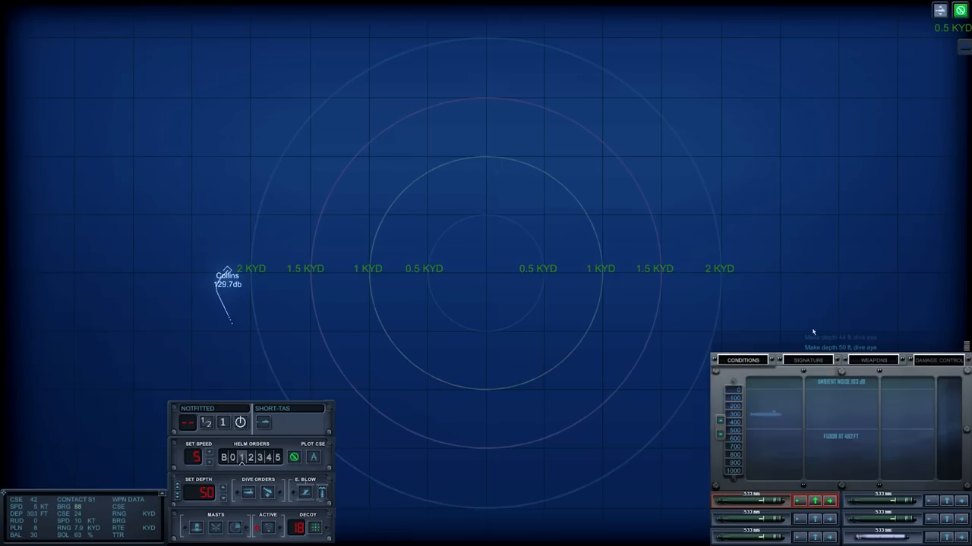
pyautogui.moveTo(781, 251)
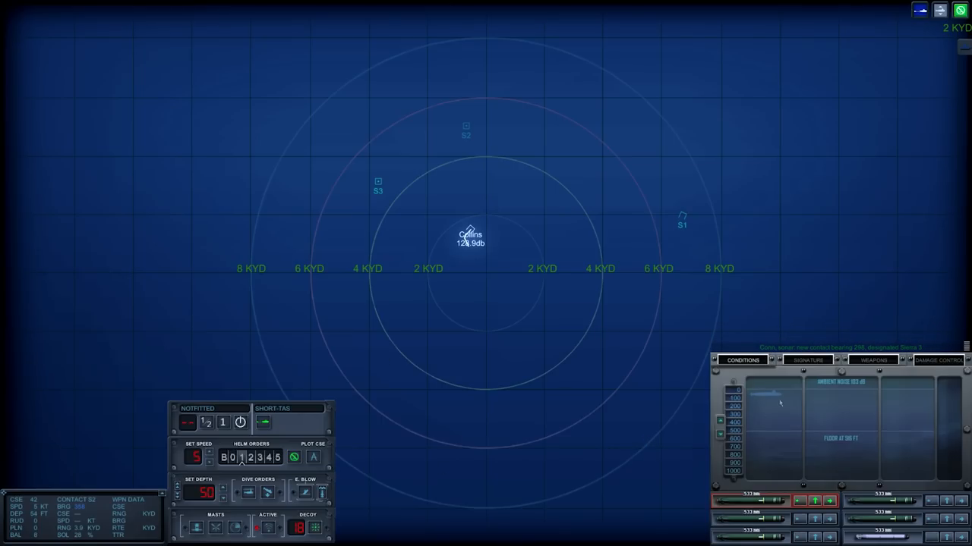
# Step: Inspect contact S2's sonar signature, then order the Collins to 44 ft
pyautogui.click(807, 360)
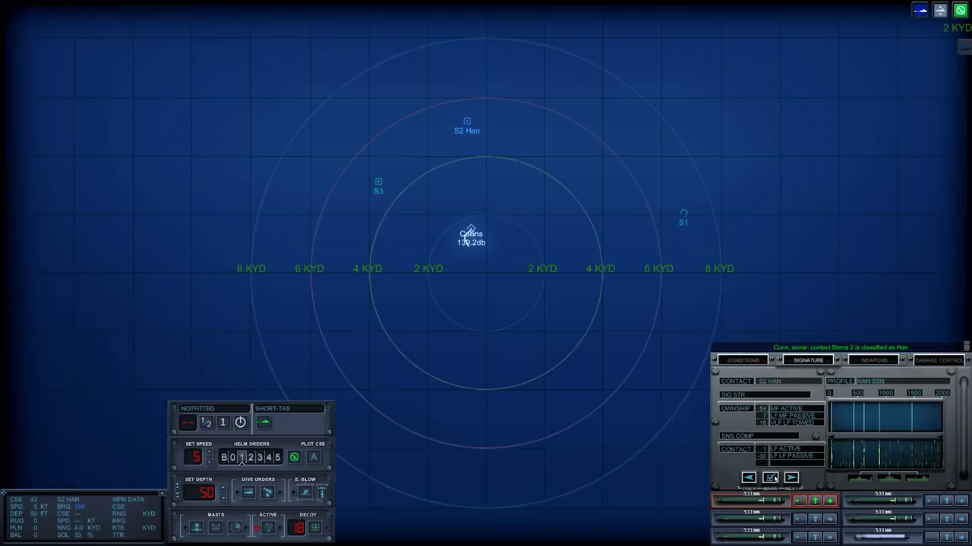
pyautogui.click(378, 181)
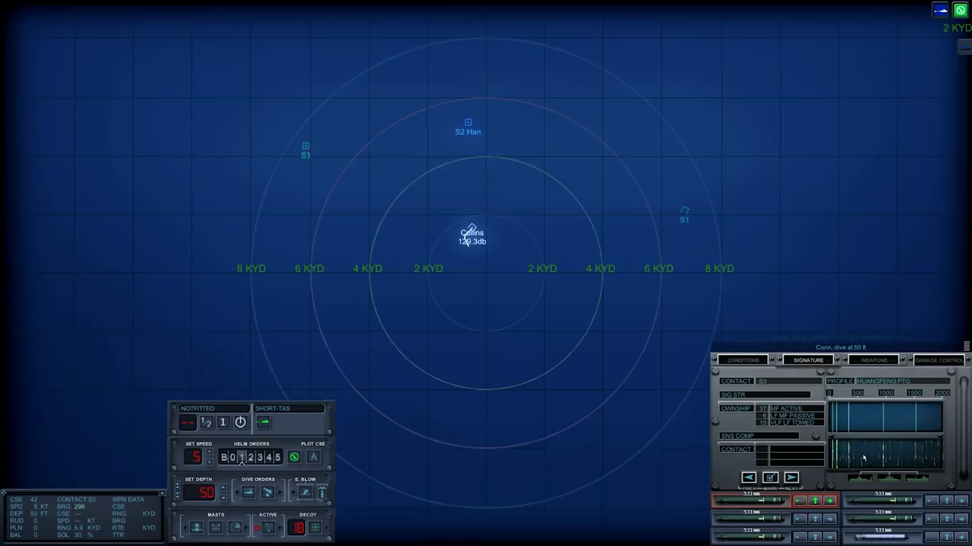
pyautogui.moveTo(865, 444)
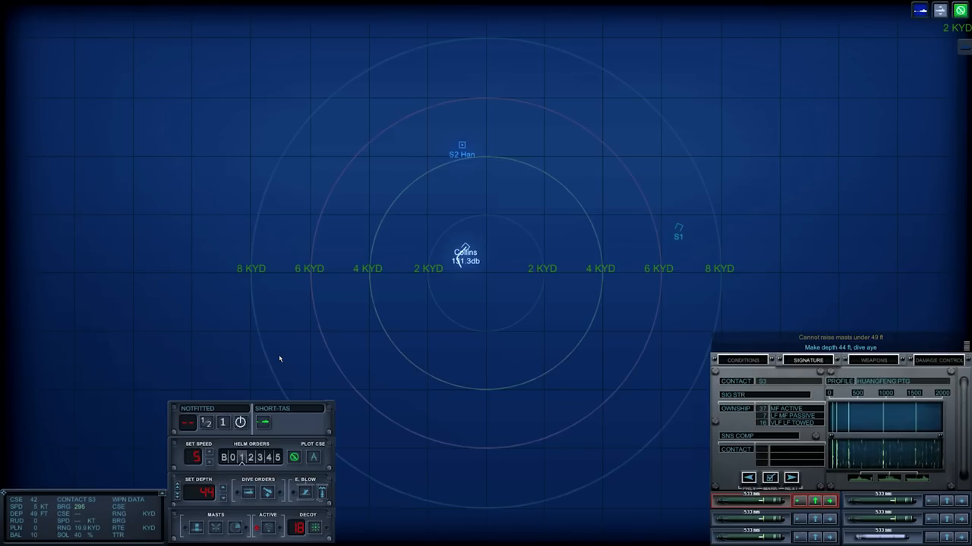
pyautogui.moveTo(298, 388)
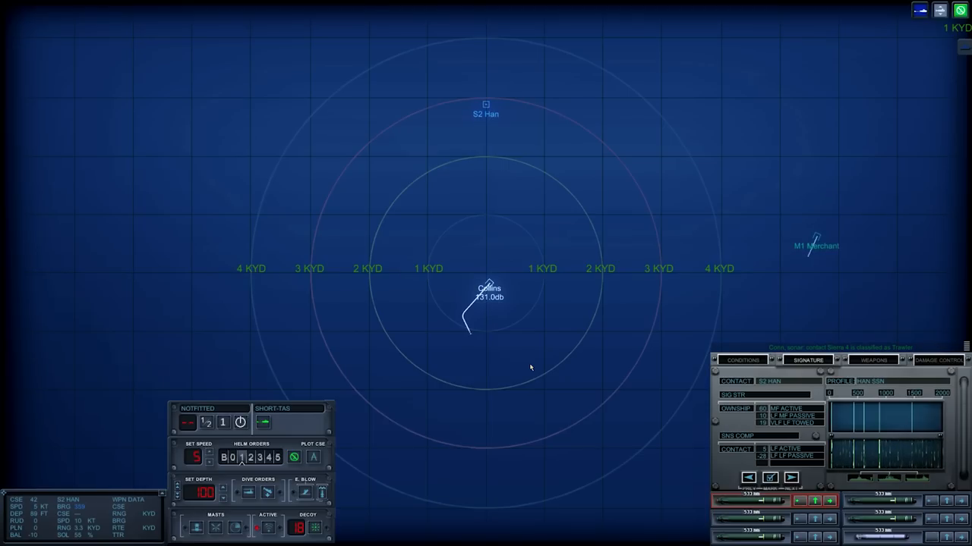
pyautogui.moveTo(481, 353)
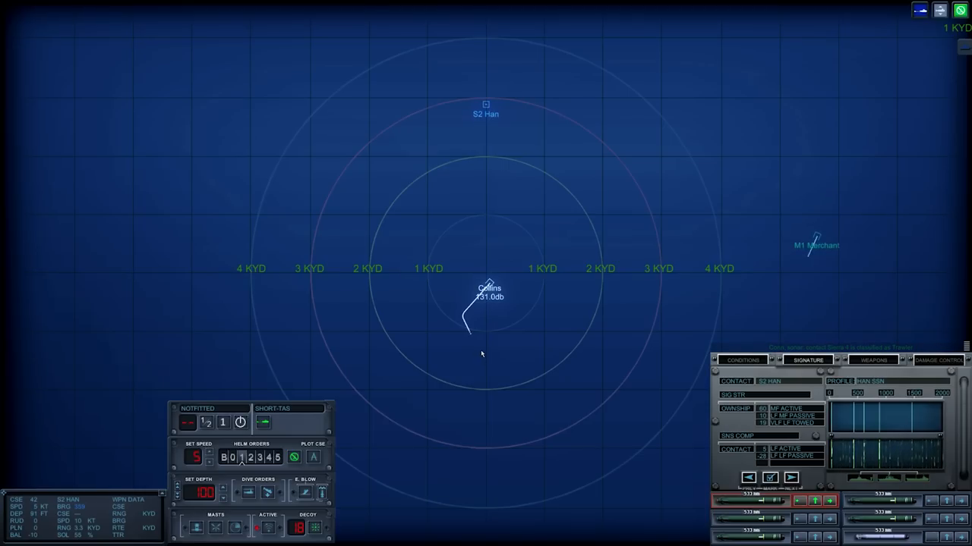
# Step: Plot a northwesterly course for the Collins toward S2, the Han
pyautogui.click(419, 211)
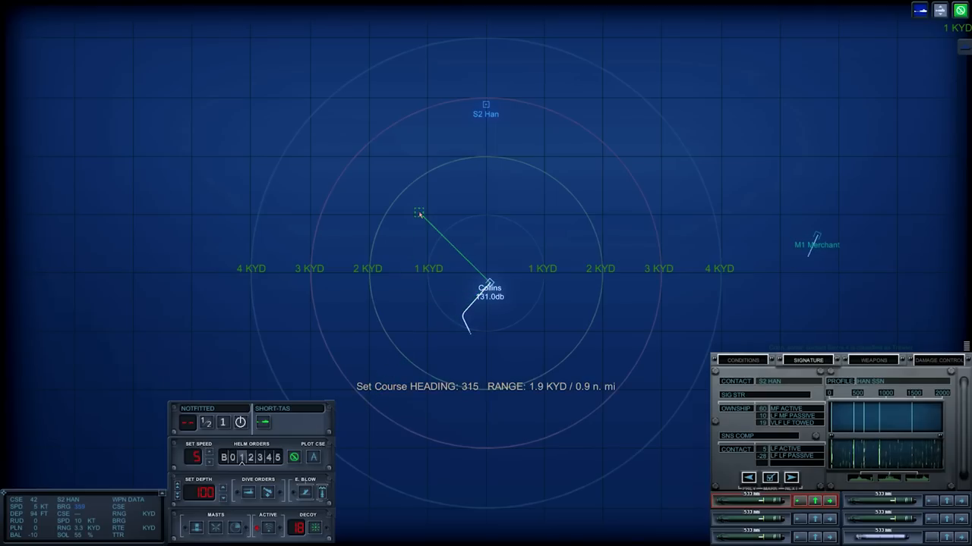
pyautogui.moveTo(419, 213); pyautogui.dragTo(404, 165)
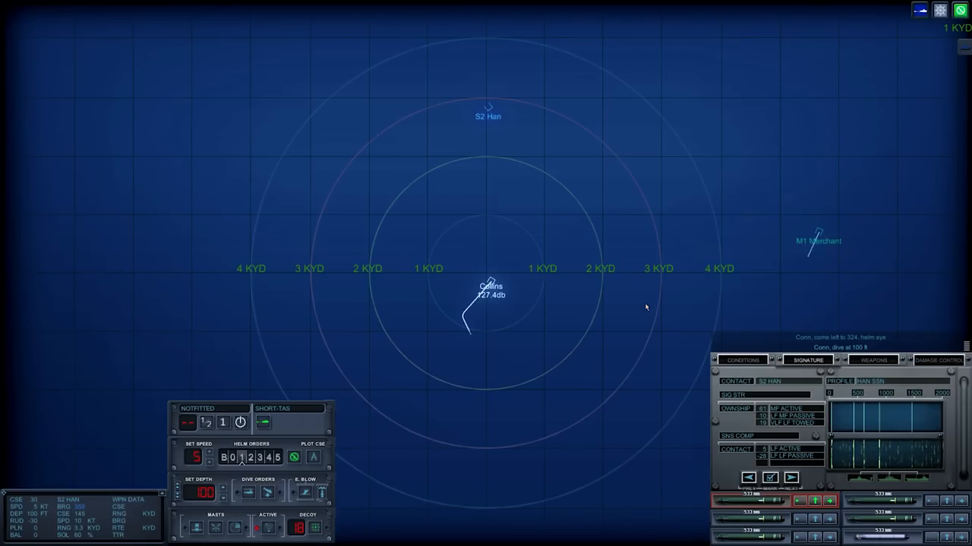
pyautogui.moveTo(598, 281)
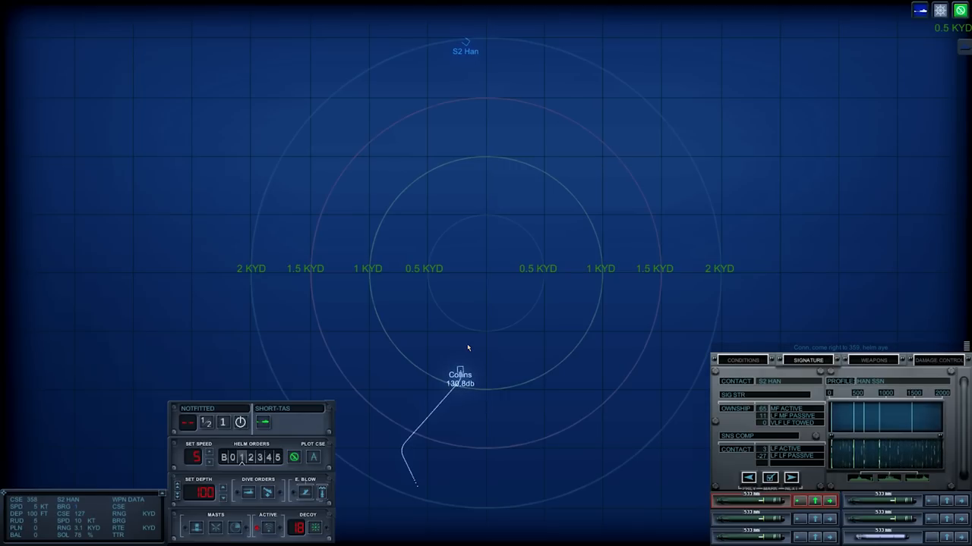
pyautogui.moveTo(336, 378)
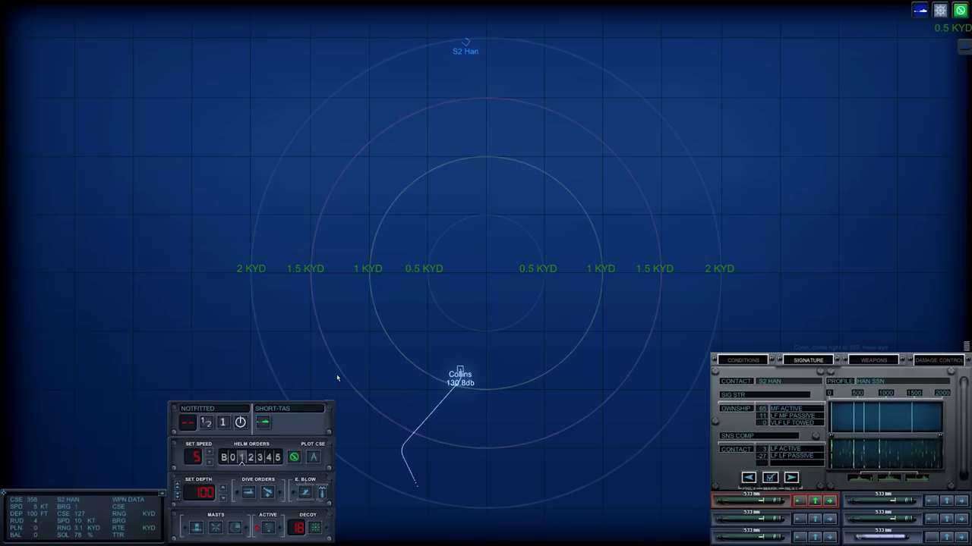
pyautogui.moveTo(381, 191)
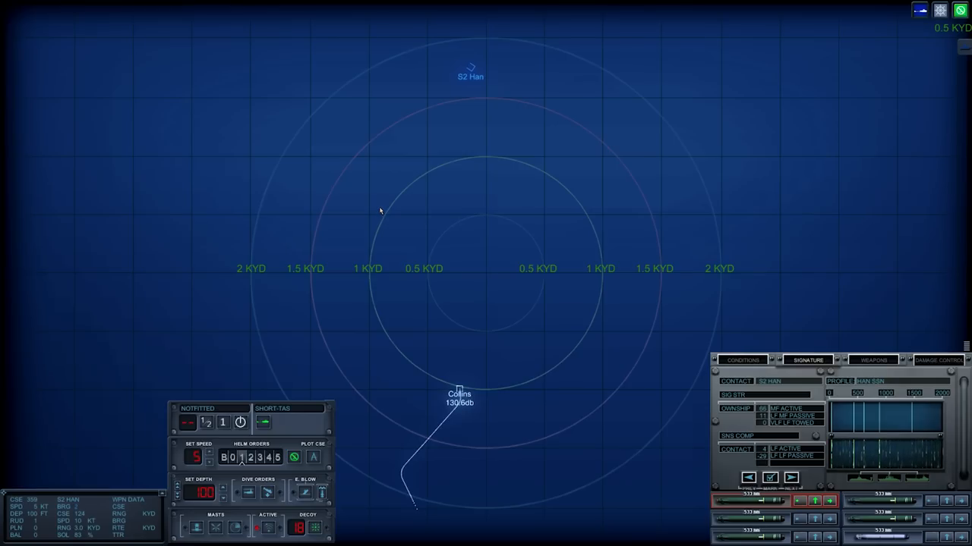
pyautogui.moveTo(383, 210)
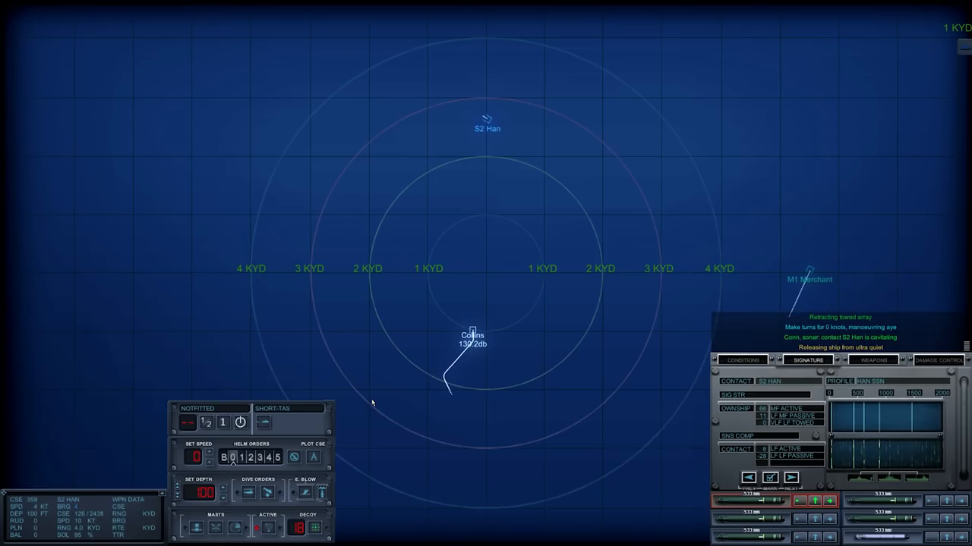
# Step: Set the Collins's speed to zero so it drifts quietly
pyautogui.click(294, 456)
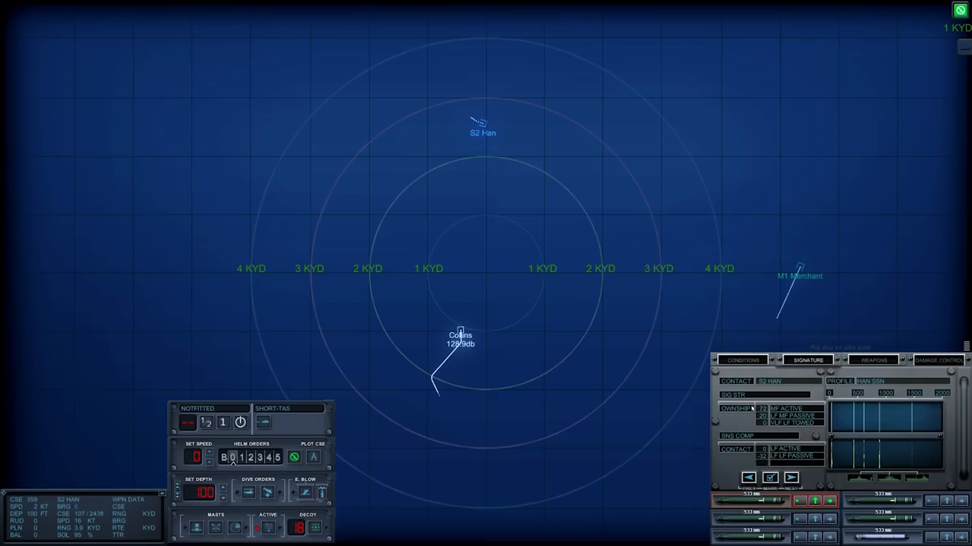
# Step: Display ambient noise and sea floor depth on the Conditions panel
pyautogui.click(741, 360)
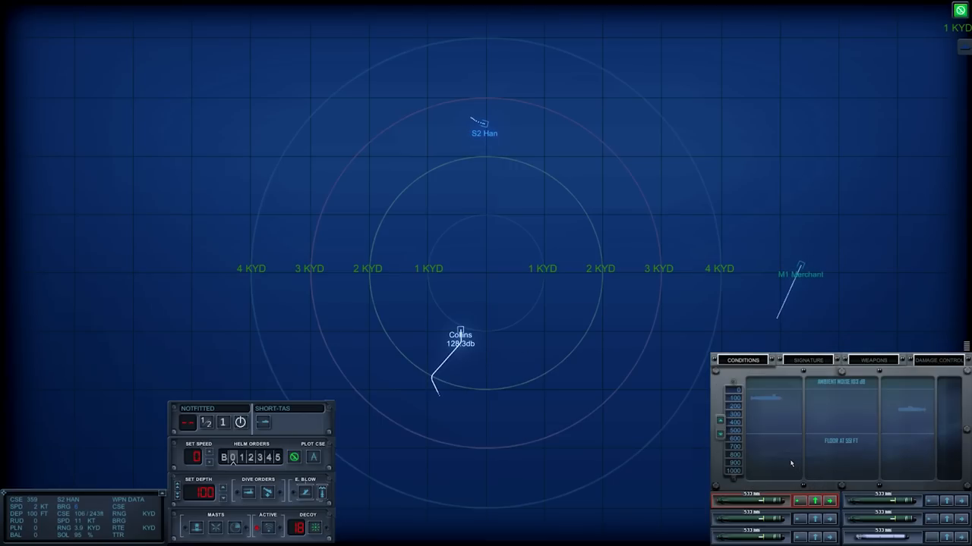
pyautogui.moveTo(742, 313)
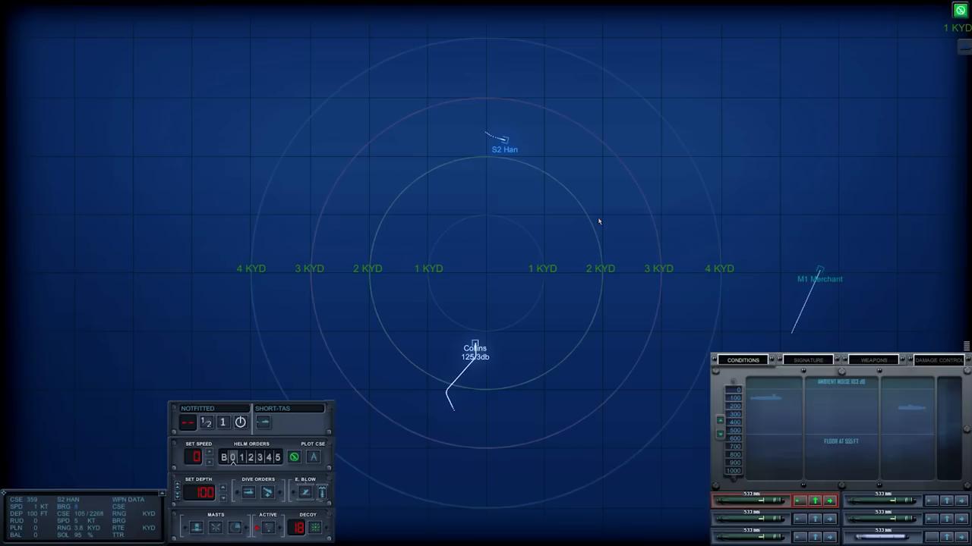
pyautogui.moveTo(601, 251)
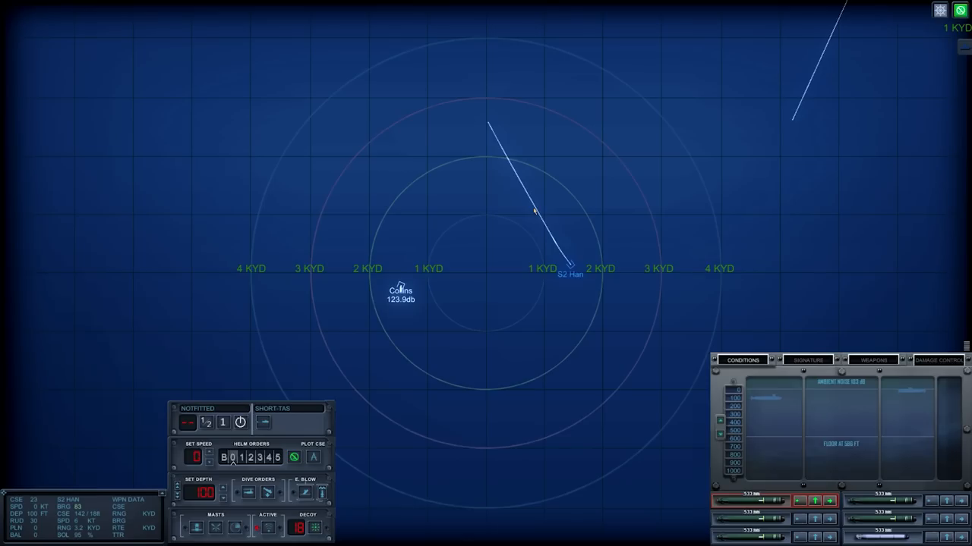
pyautogui.moveTo(525, 219)
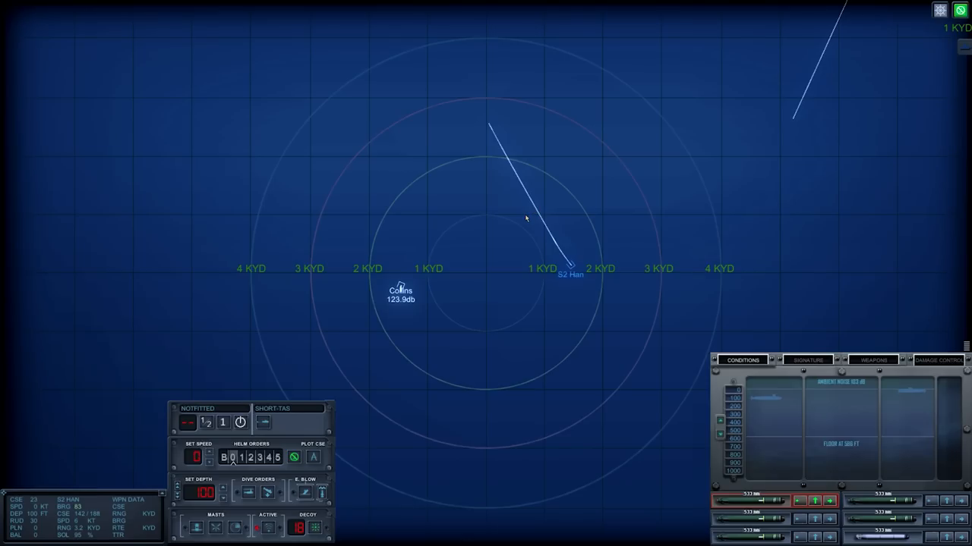
pyautogui.moveTo(539, 314)
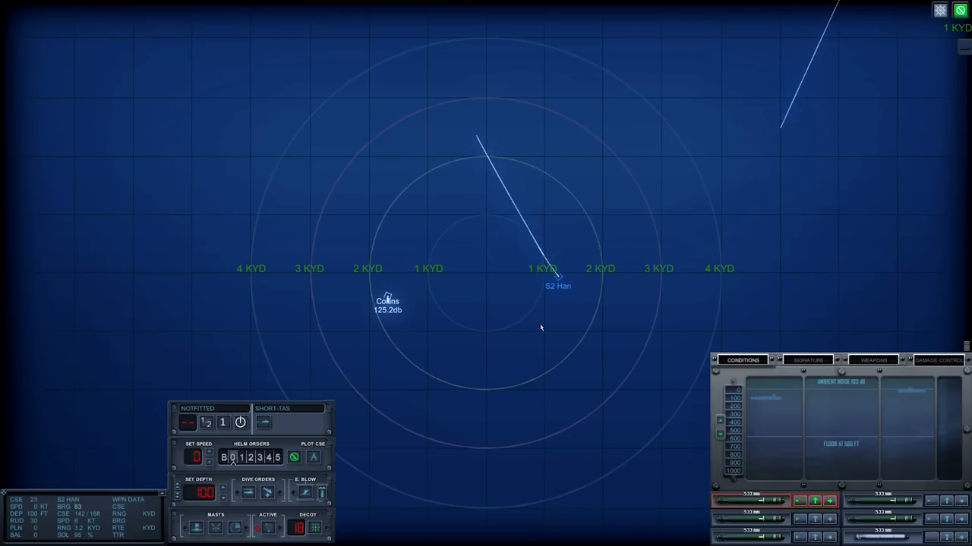
pyautogui.moveTo(531, 322)
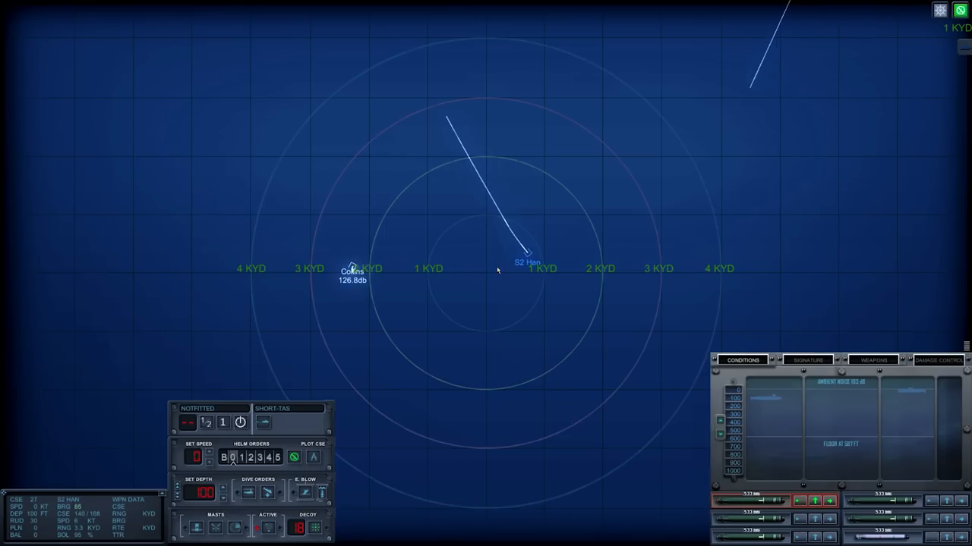
pyautogui.moveTo(382, 408)
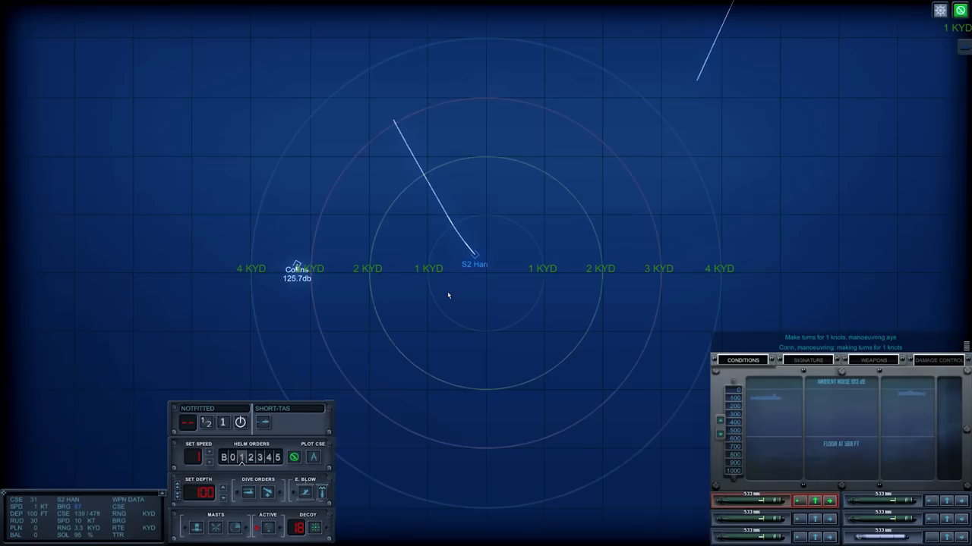
pyautogui.moveTo(407, 280)
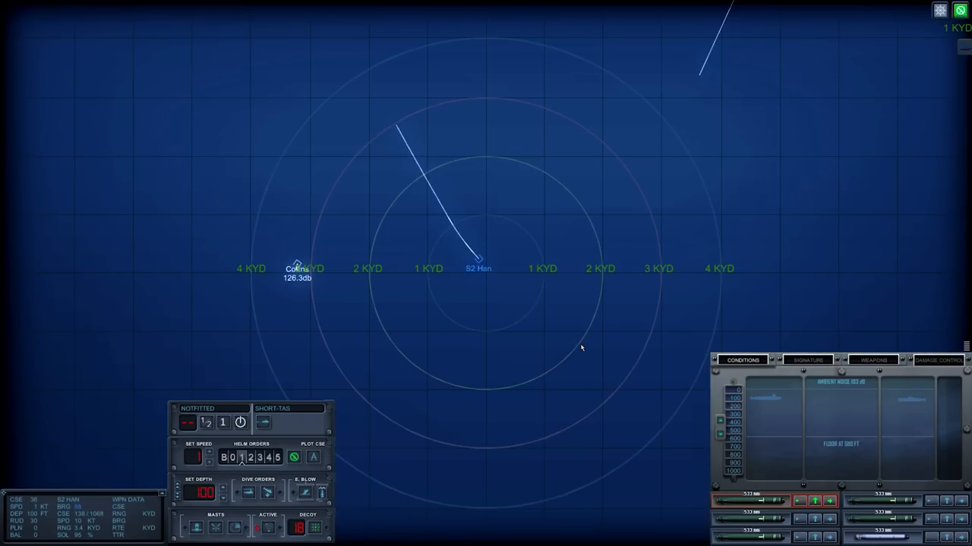
pyautogui.moveTo(401, 367)
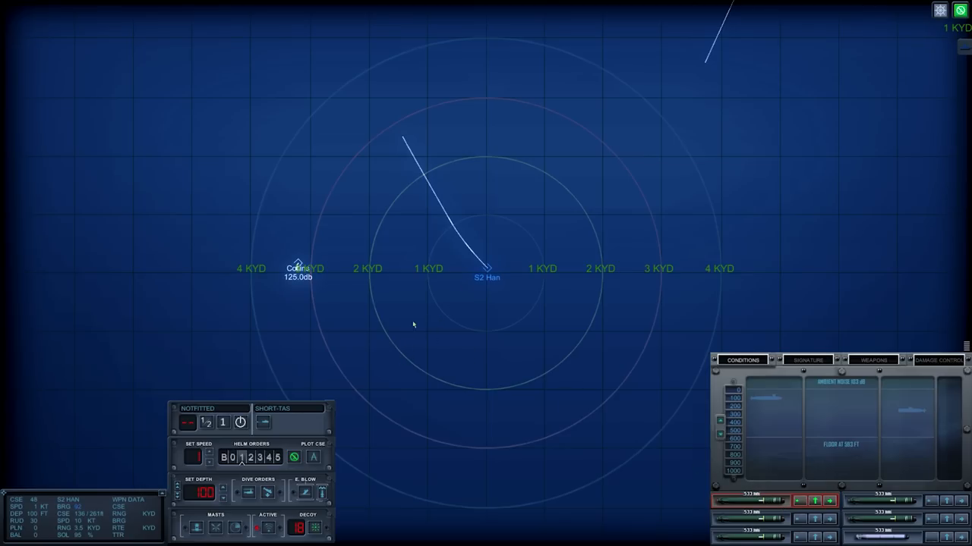
pyautogui.moveTo(389, 302)
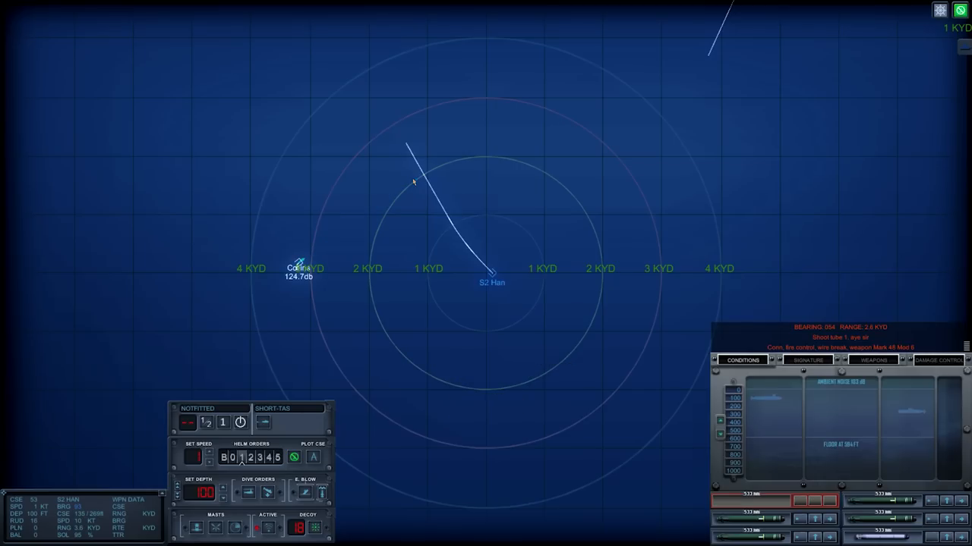
pyautogui.moveTo(562, 323)
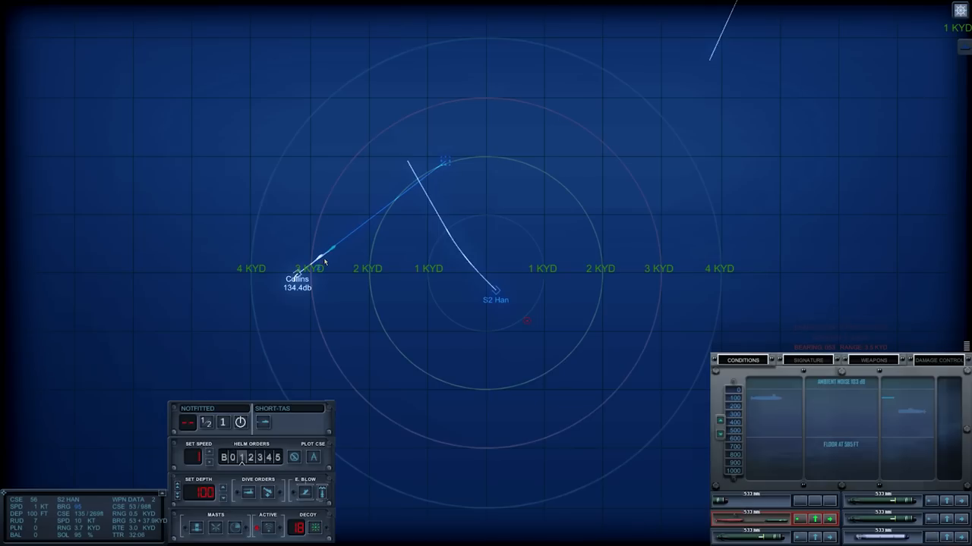
pyautogui.moveTo(340, 260)
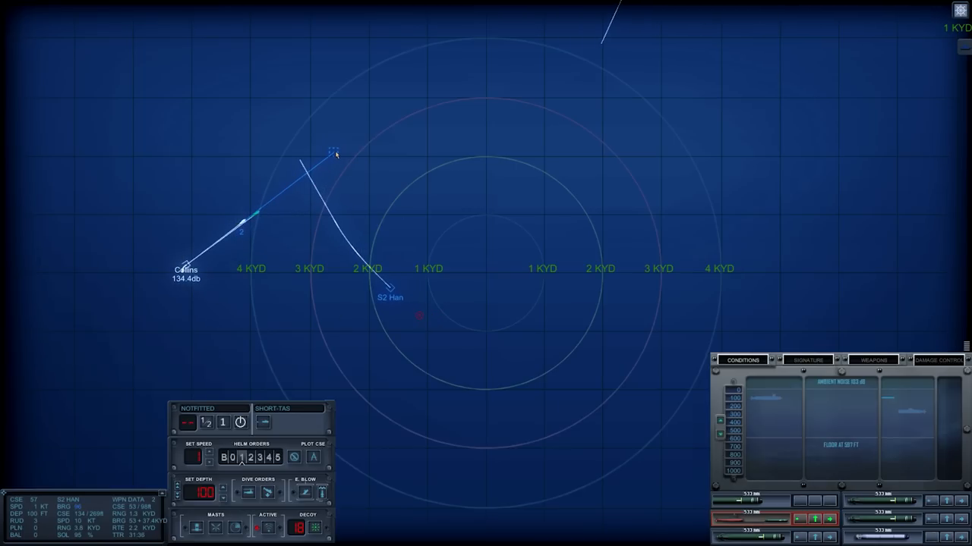
# Step: Rotate the underwater camera to follow the torpedo running toward the Han
pyautogui.moveTo(334, 154); pyautogui.dragTo(353, 224)
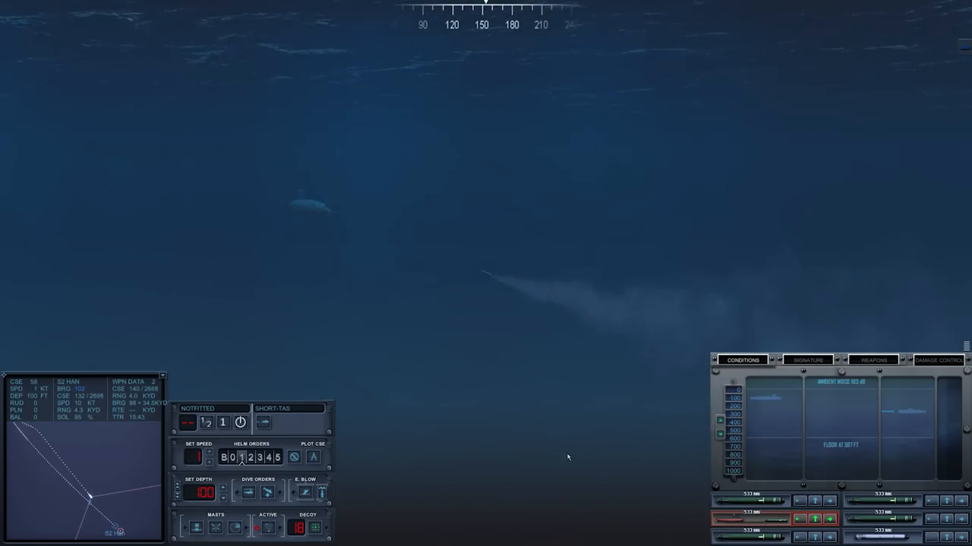
pyautogui.moveTo(119, 481)
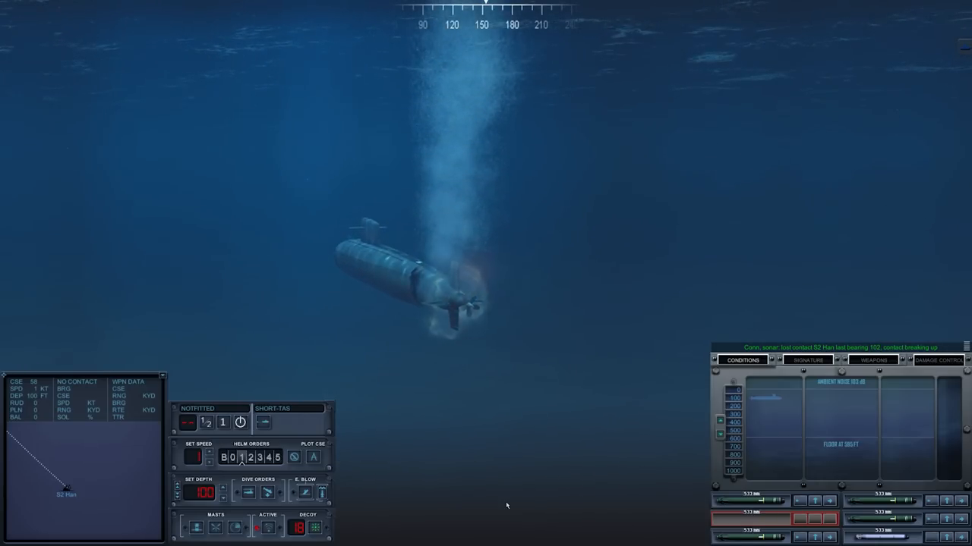
pyautogui.moveTo(497, 501)
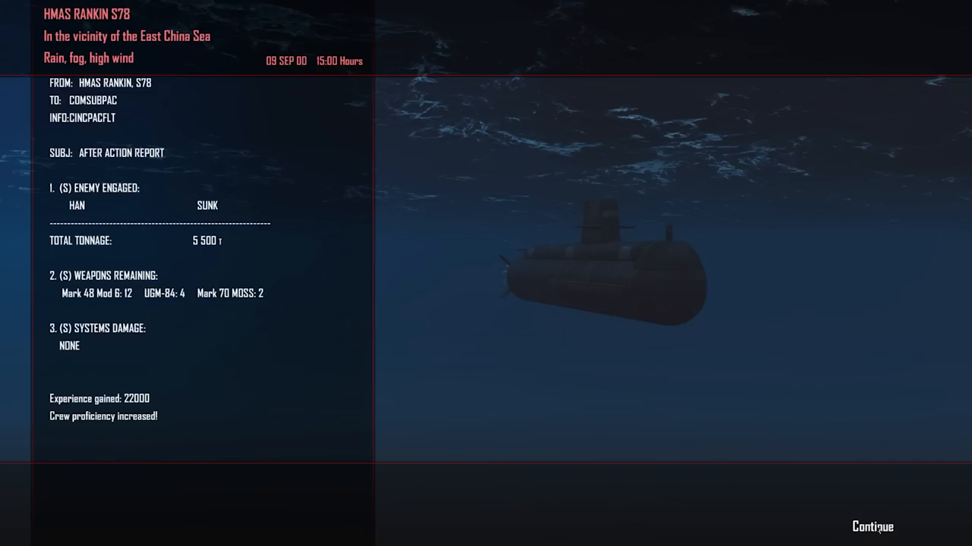
# Step: Continue past the after-action report showing the Han sunk
pyautogui.click(871, 526)
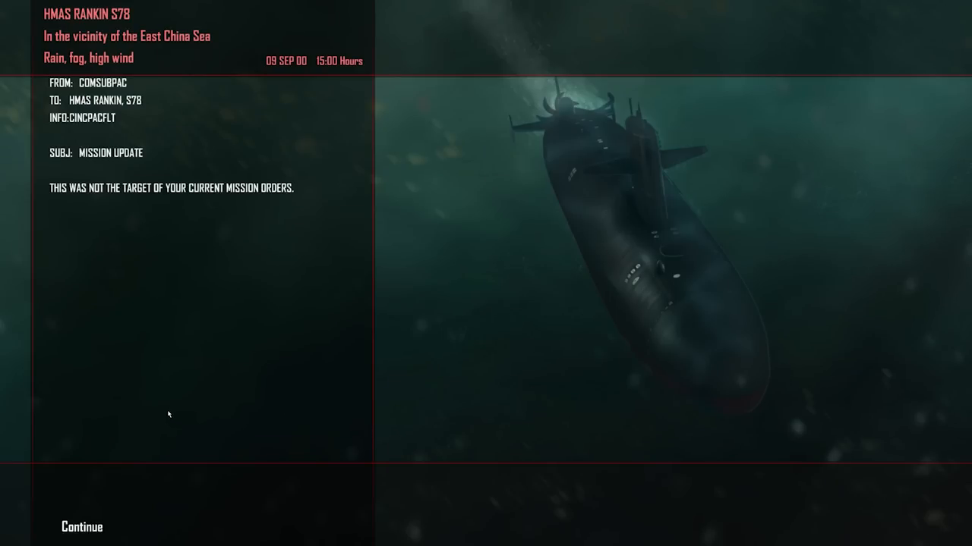
pyautogui.moveTo(162, 408)
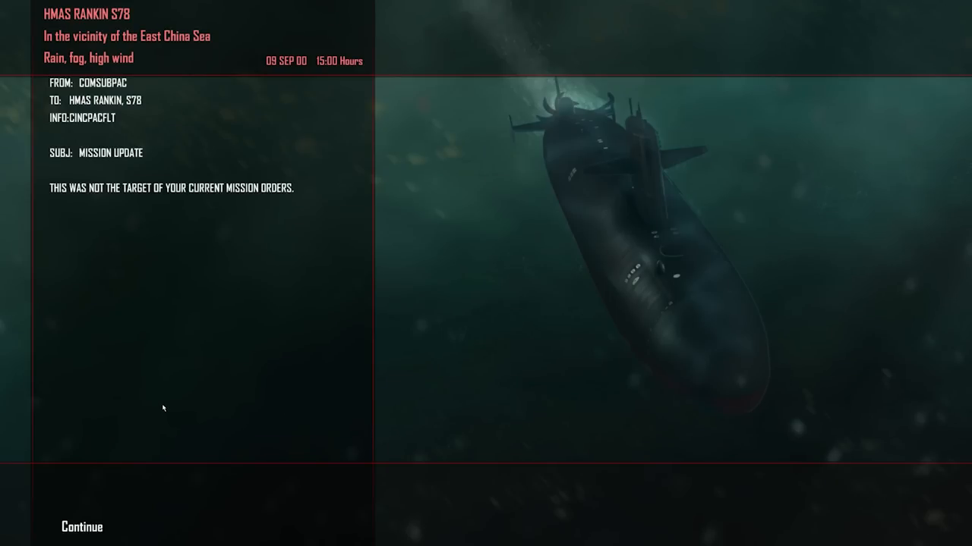
pyautogui.moveTo(111, 456)
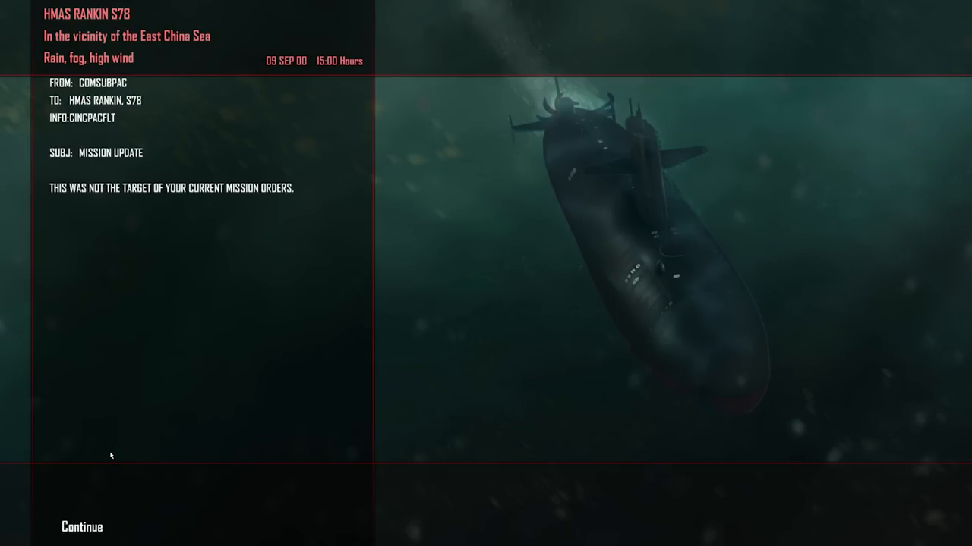